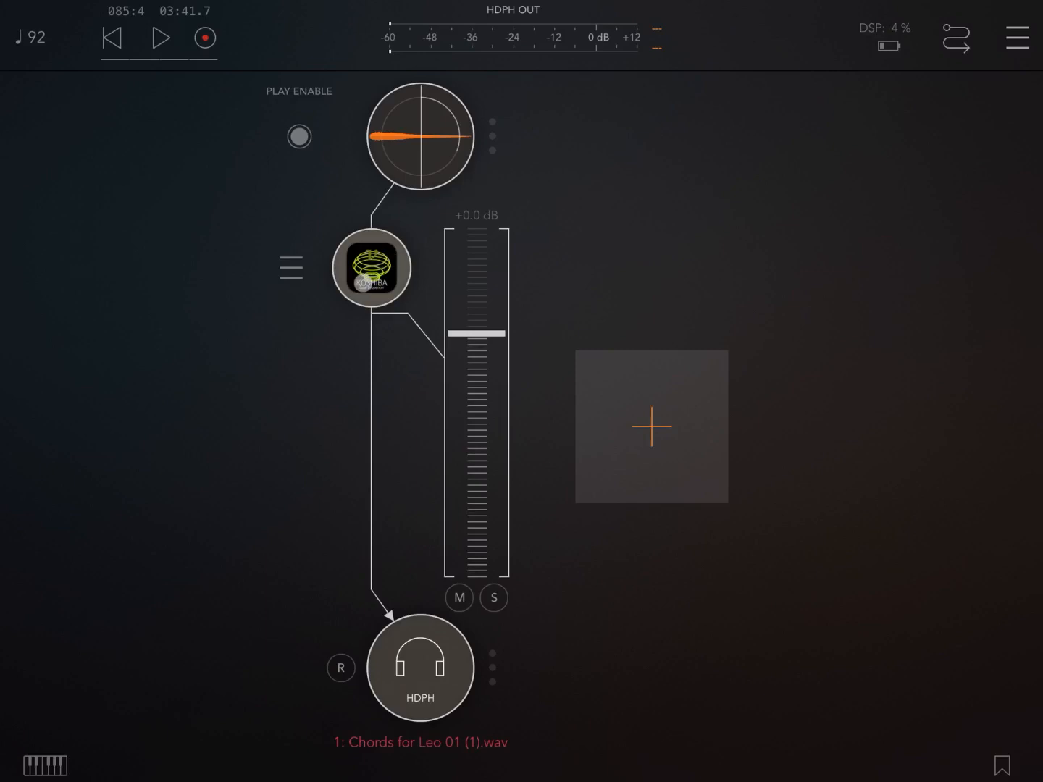
Inspect the settings of steps 5, 2, 10 and 6 in the Koshiba sequencer, then close it.
{"action": "left_click", "coordinate": [372, 268]}
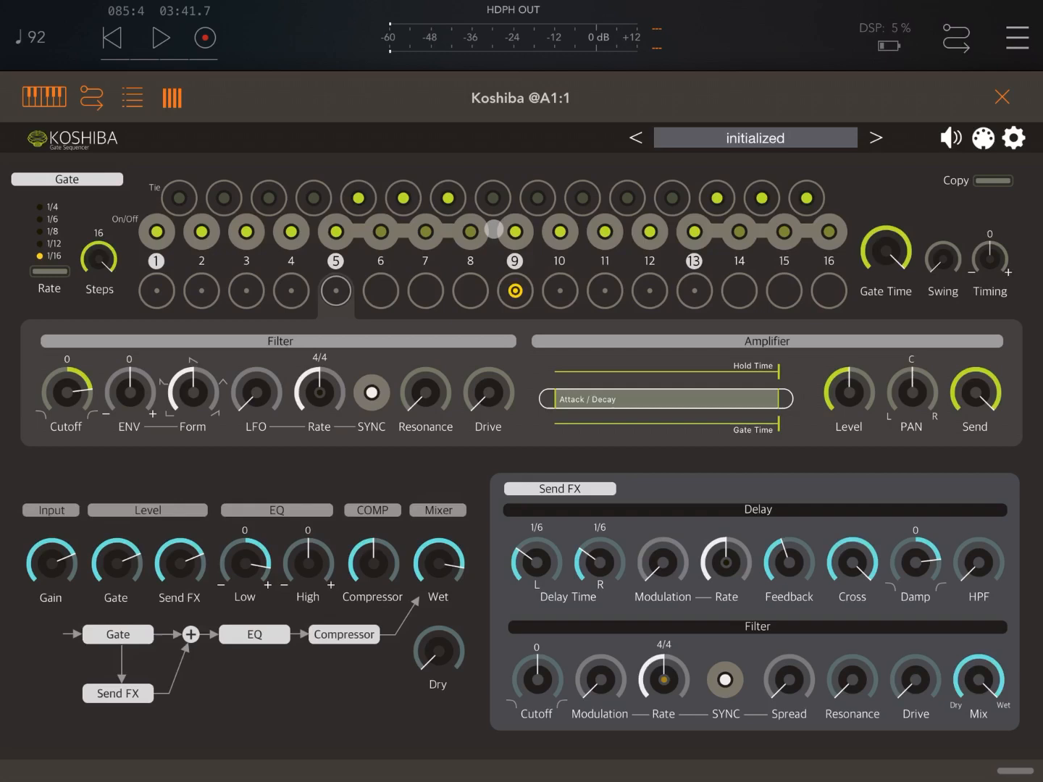
{"action": "left_click", "coordinate": [335, 291]}
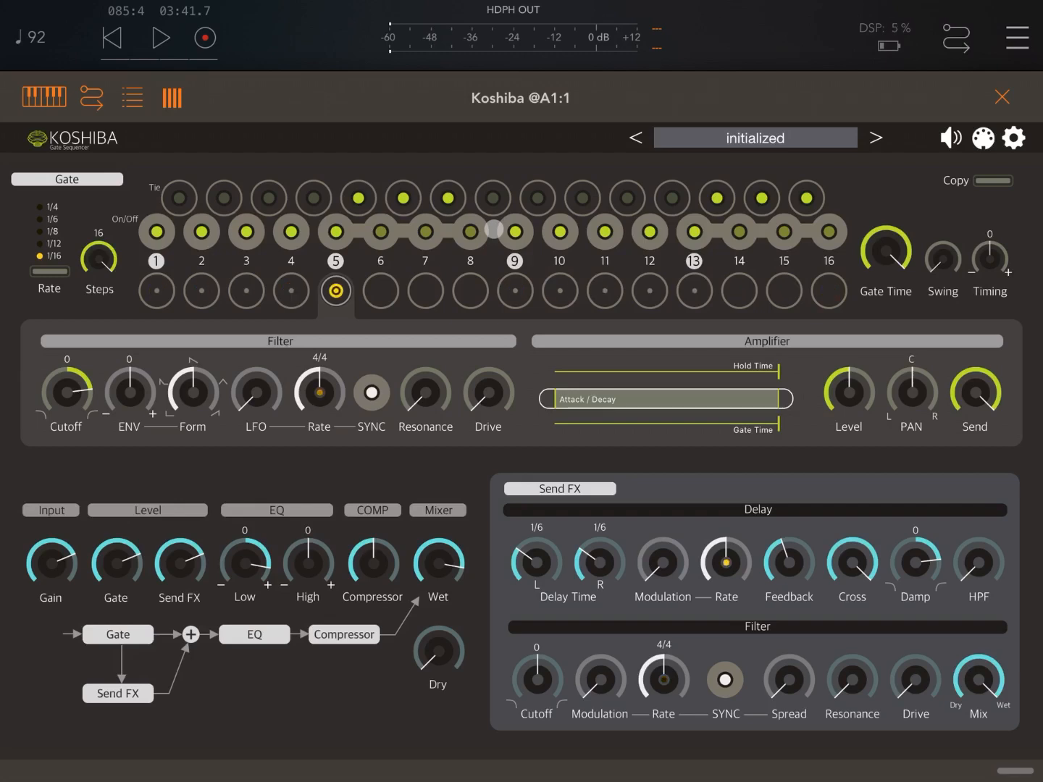
{"action": "left_click", "coordinate": [201, 291]}
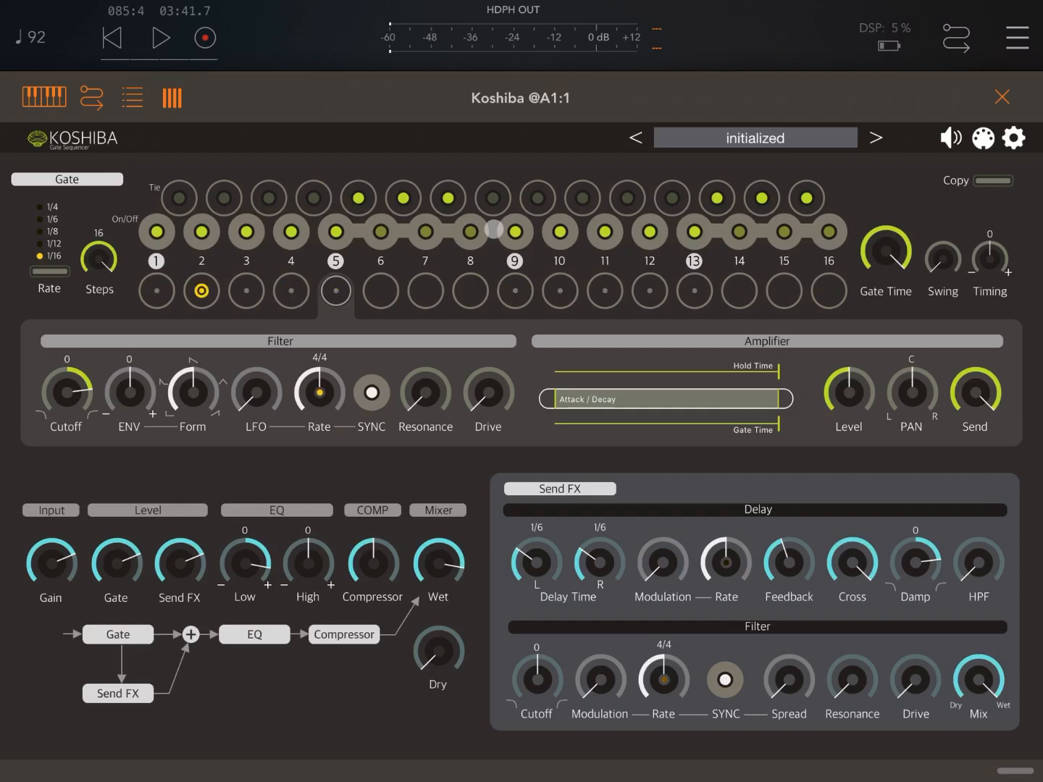
{"action": "left_click", "coordinate": [739, 290]}
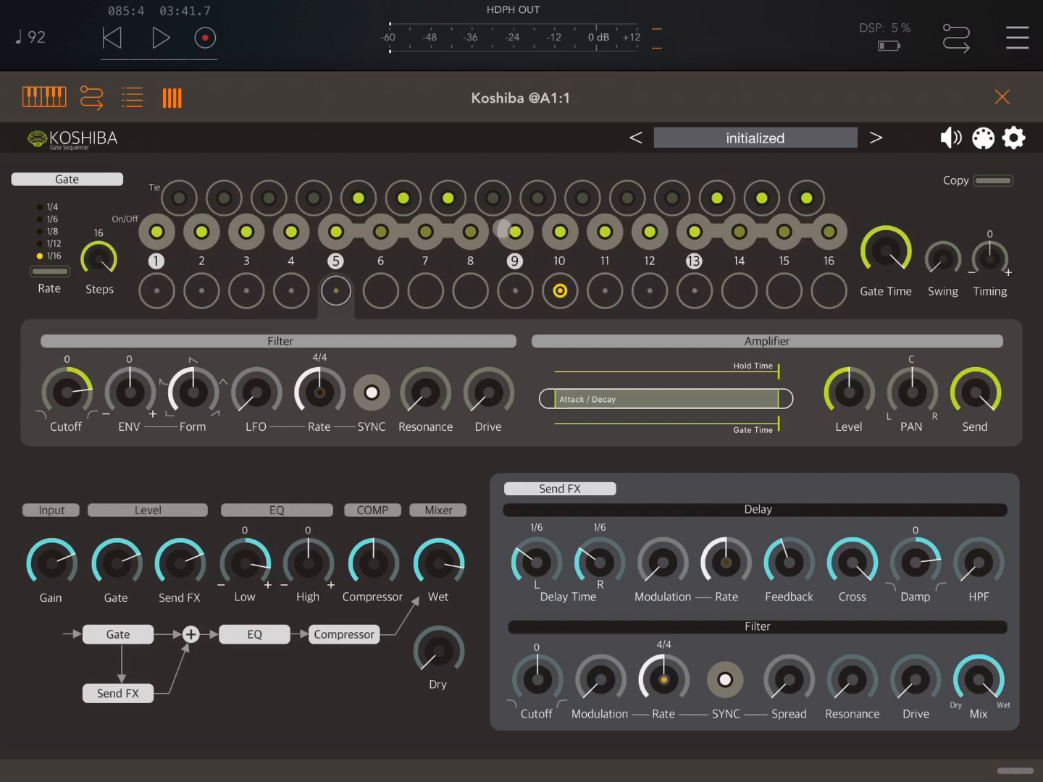
{"action": "left_click", "coordinate": [380, 291]}
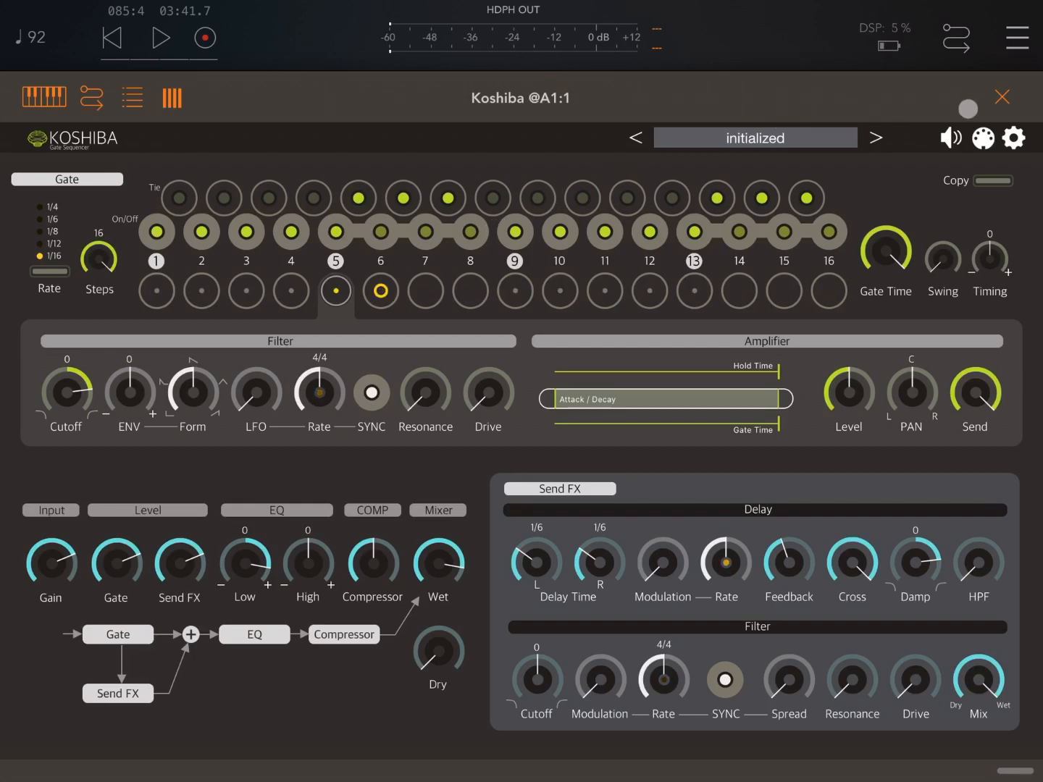
{"action": "left_click", "coordinate": [1002, 97]}
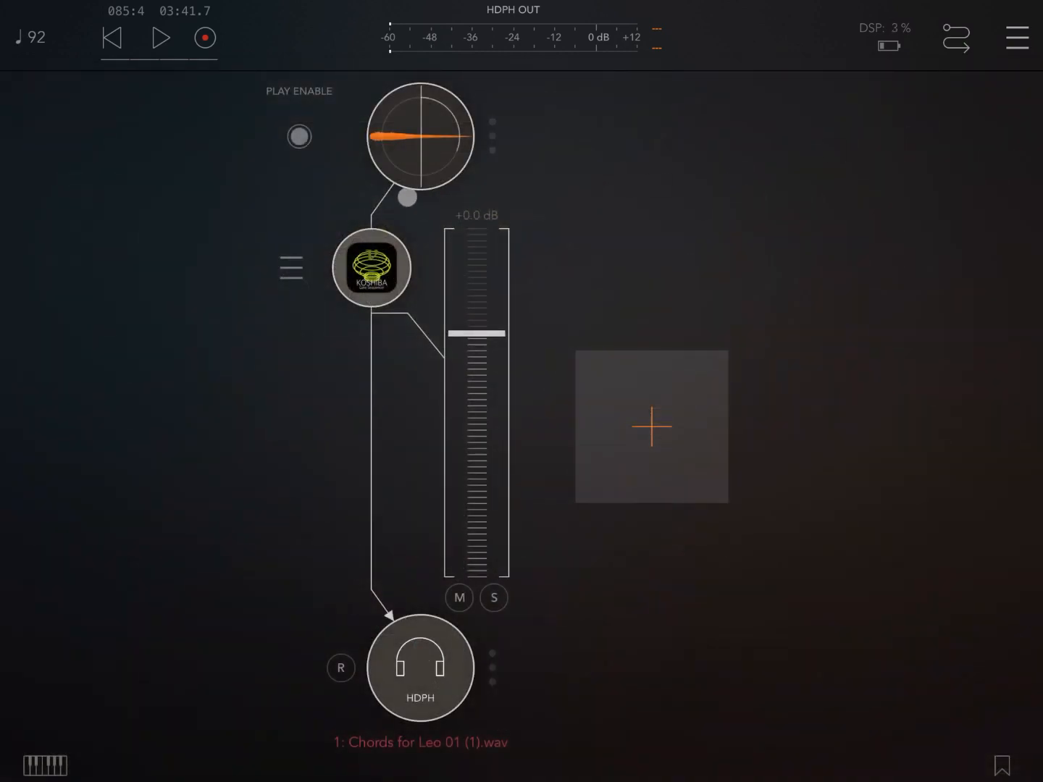
Play the chords file and lower the channel fader to -4.1 dB.
{"action": "left_click_drag", "start_coordinate": [406, 198], "coordinate": [428, 121]}
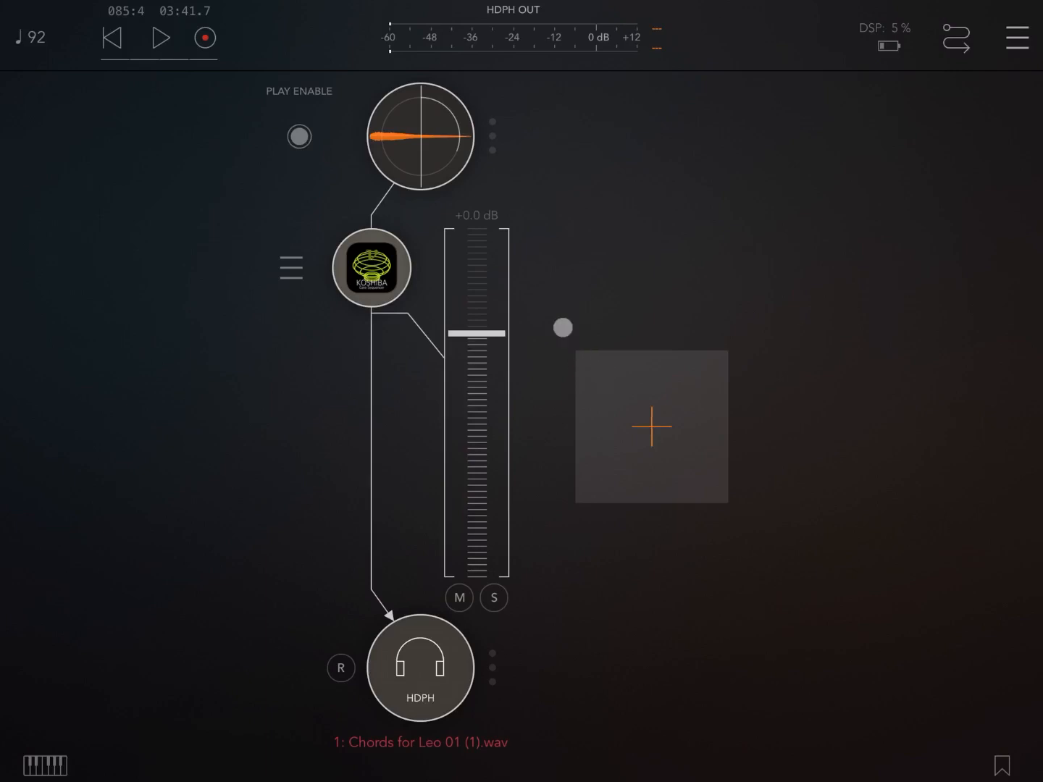
{"action": "left_click_drag", "start_coordinate": [563, 327], "coordinate": [477, 245]}
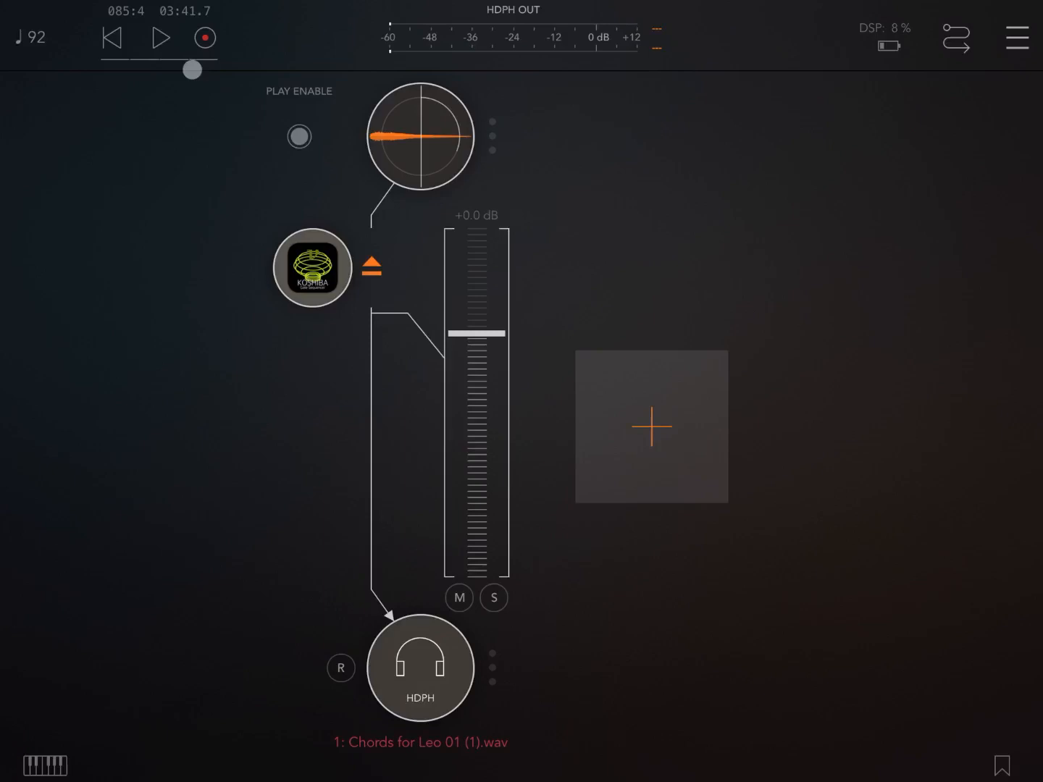
{"action": "left_click", "coordinate": [160, 38]}
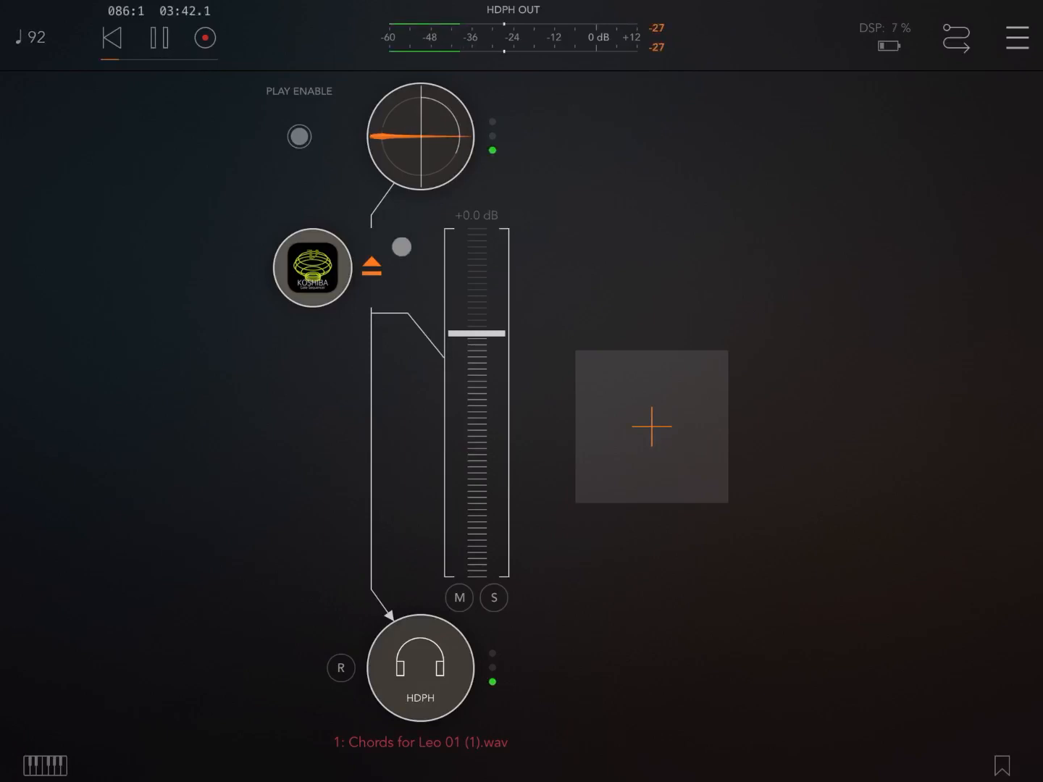
{"action": "left_click_drag", "start_coordinate": [476, 333], "coordinate": [475, 360]}
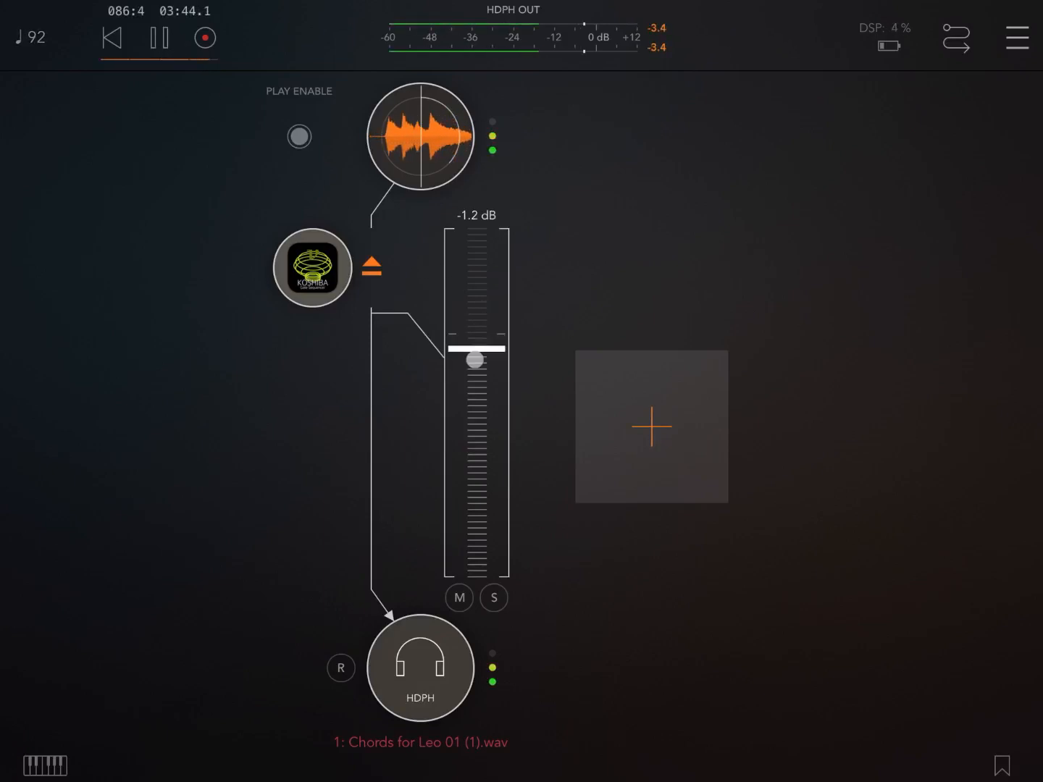
{"action": "left_click_drag", "start_coordinate": [474, 360], "coordinate": [491, 252]}
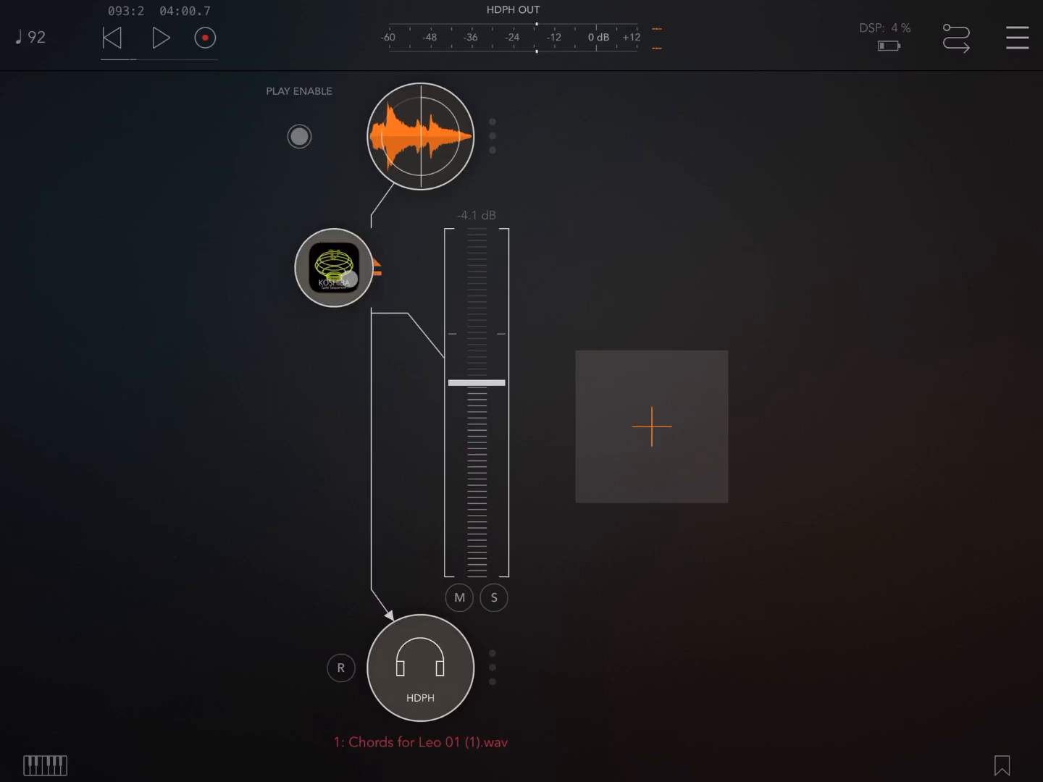
Load the Gero preset from Koshiba's Factory sound presets.
{"action": "left_click", "coordinate": [334, 269]}
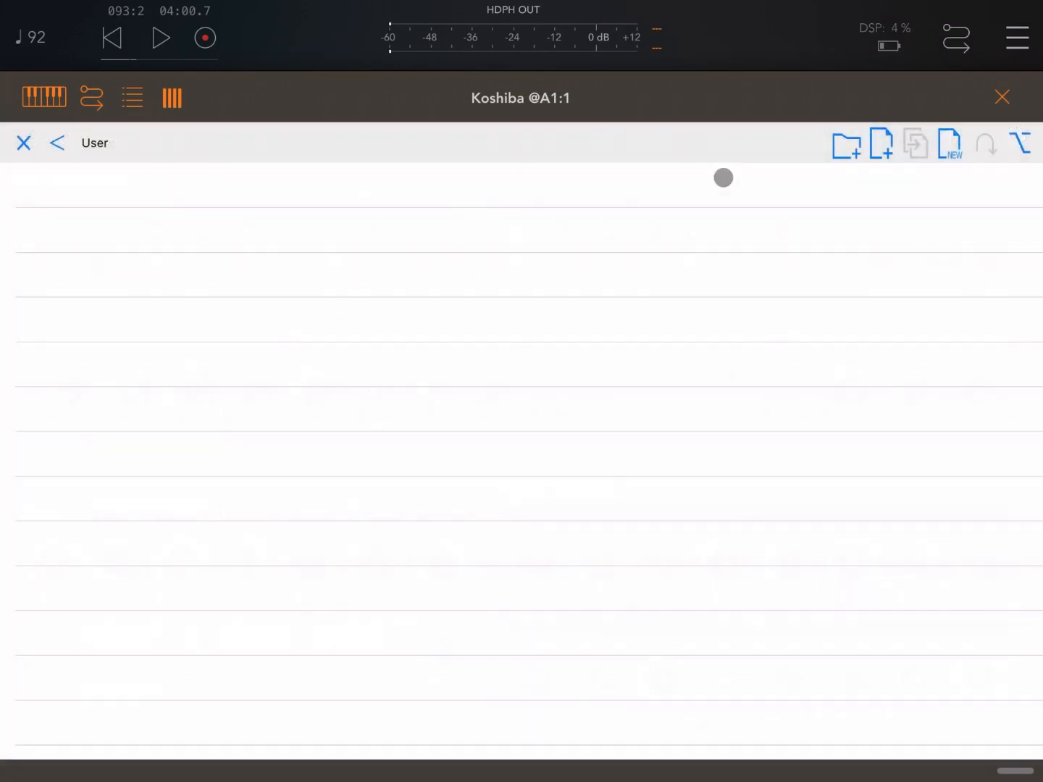
{"action": "left_click", "coordinate": [56, 143]}
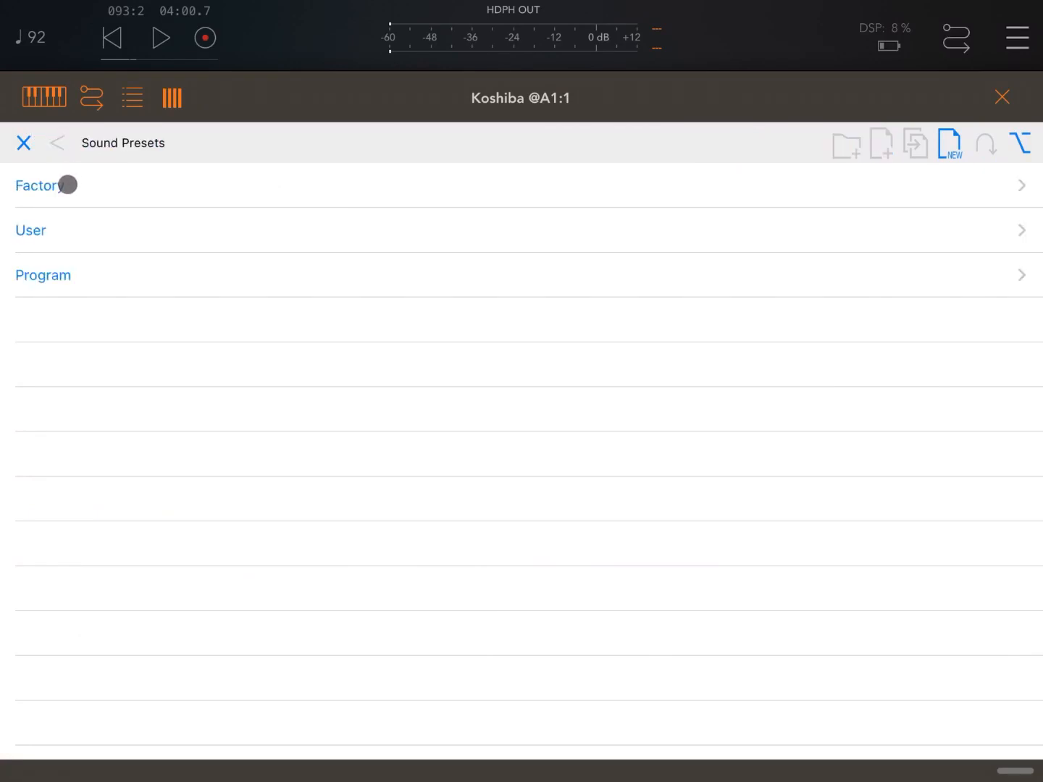
{"action": "left_click", "coordinate": [38, 185]}
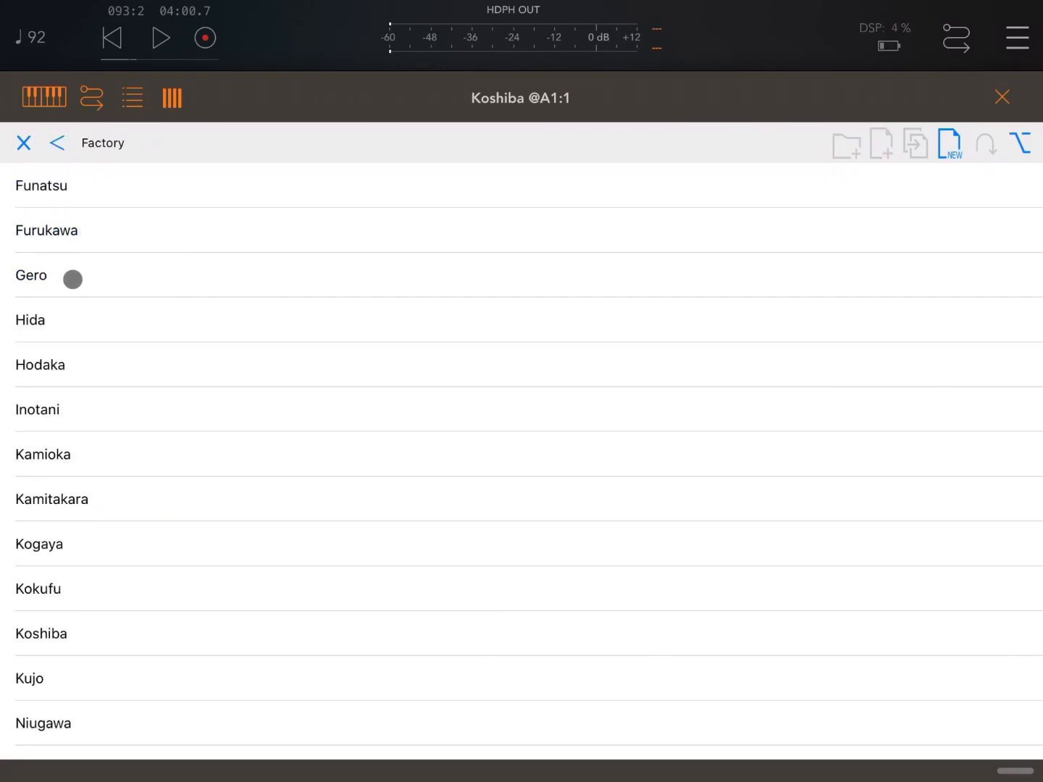
{"action": "left_click", "coordinate": [30, 275]}
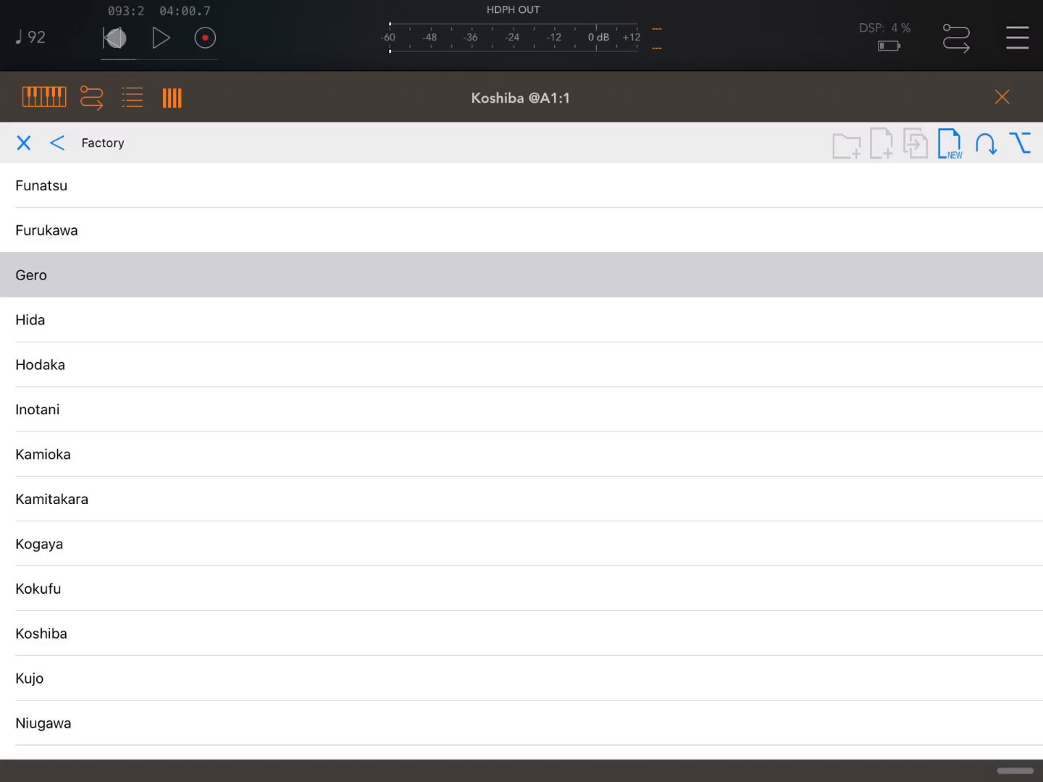
Audition Gero with the chords, then load the Koshiba preset and play it too.
{"action": "left_click", "coordinate": [160, 37]}
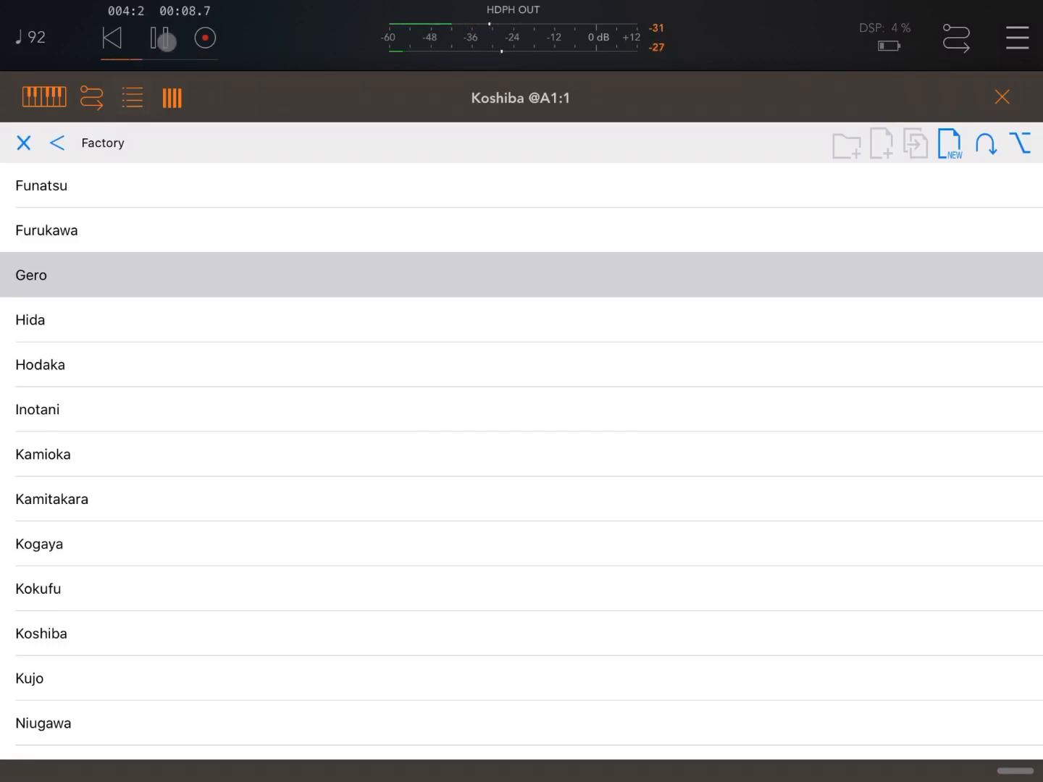
{"action": "left_click", "coordinate": [162, 37]}
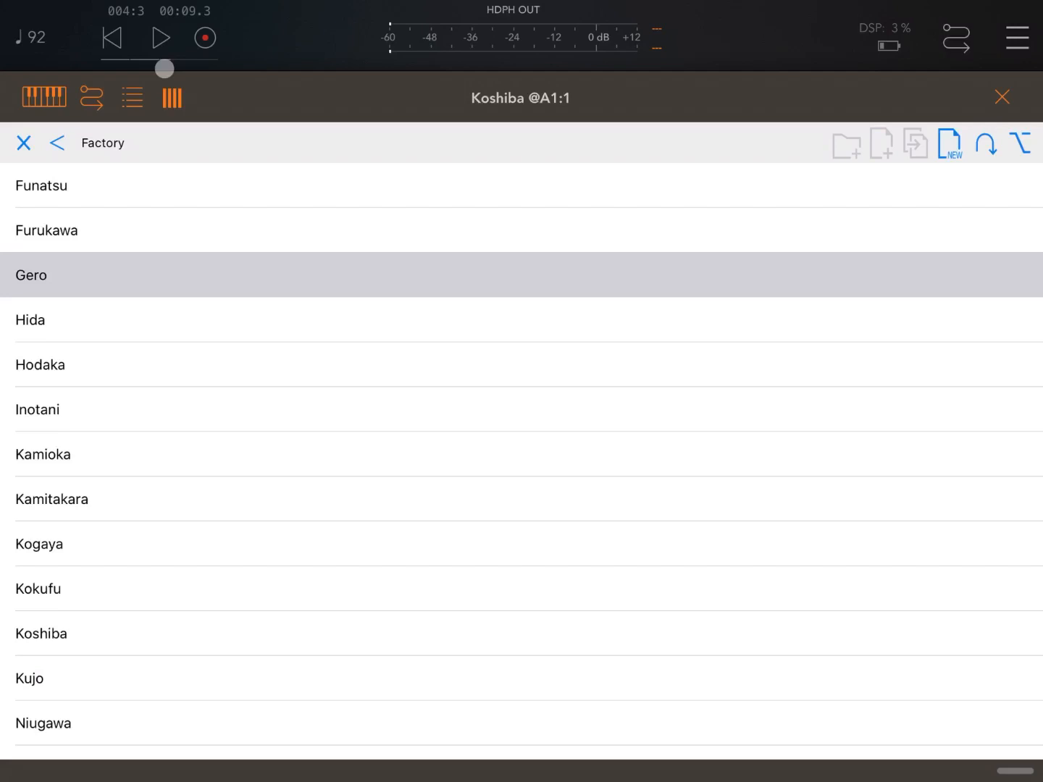
{"action": "left_click", "coordinate": [131, 97]}
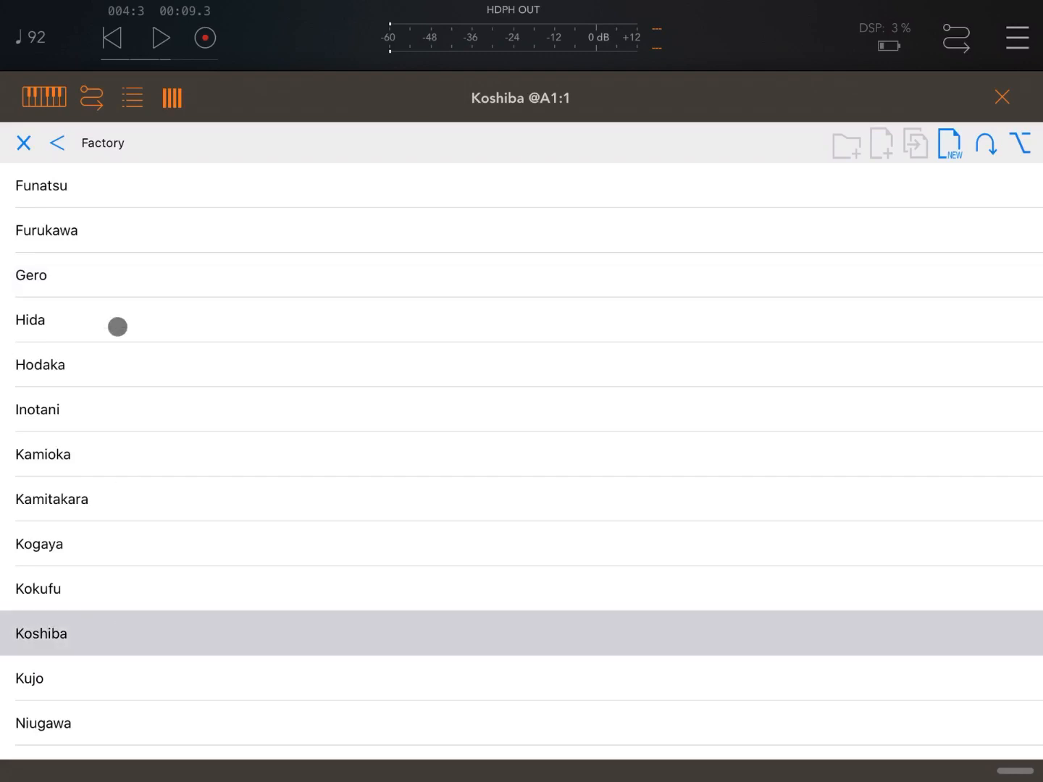
{"action": "left_click", "coordinate": [160, 38]}
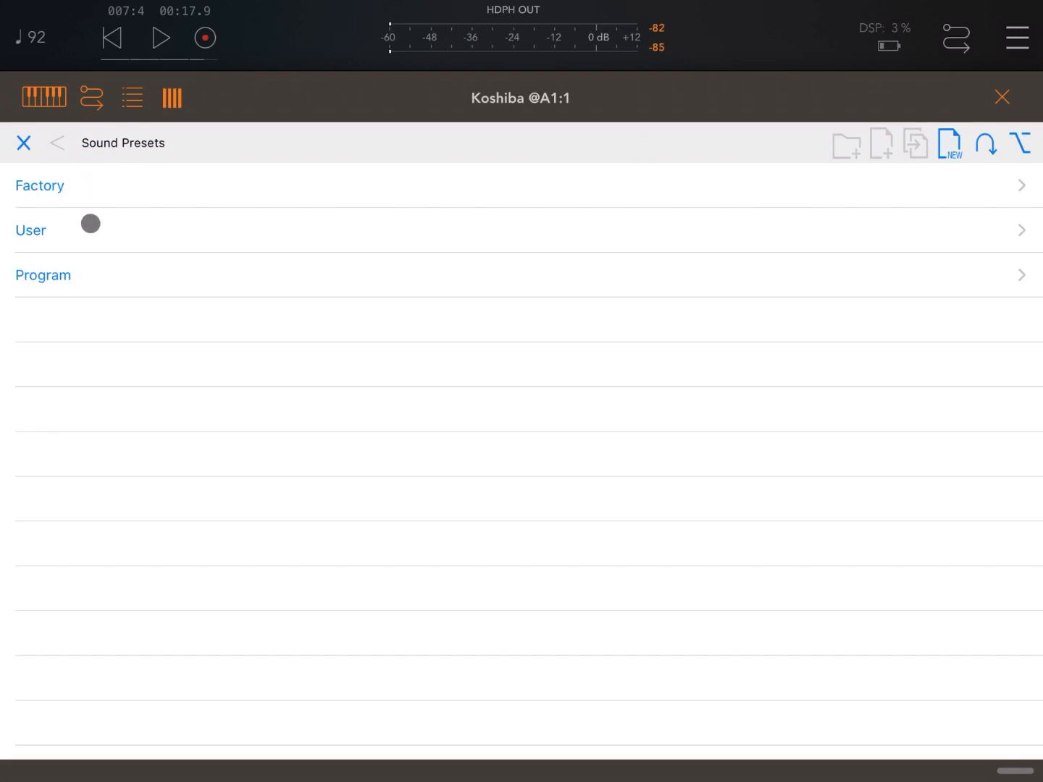
Return to the sequencer editor, switch off steps 5 and 7, and play the pattern.
{"action": "left_click", "coordinate": [30, 230]}
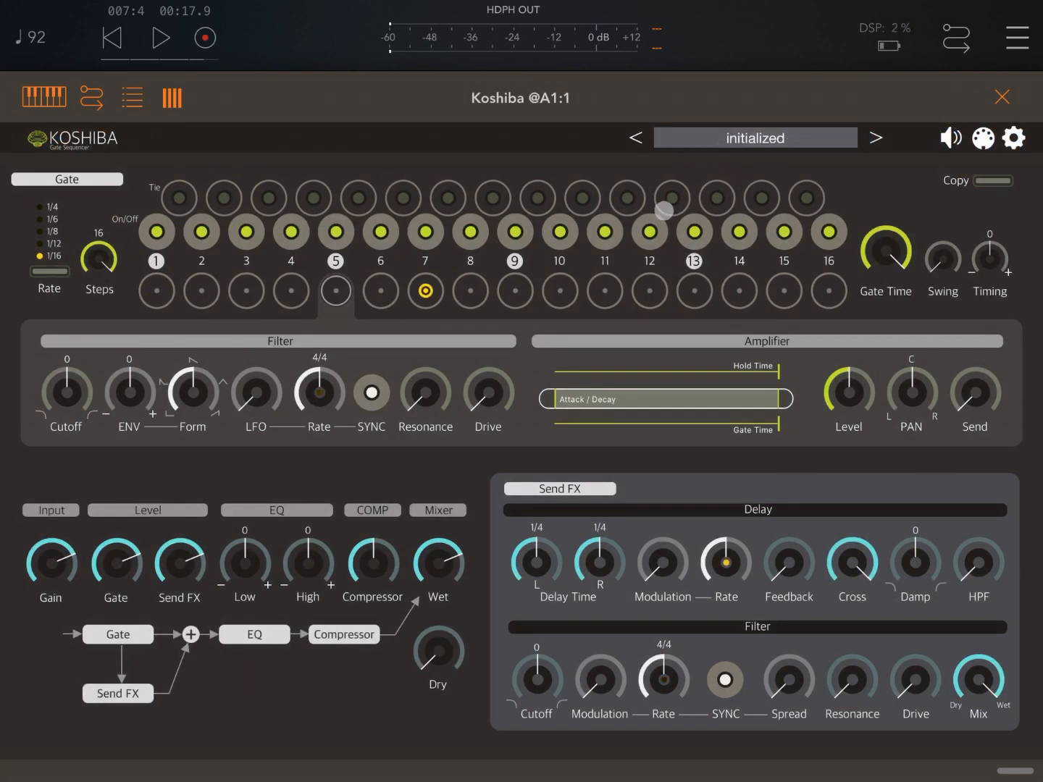
{"action": "left_click", "coordinate": [291, 291]}
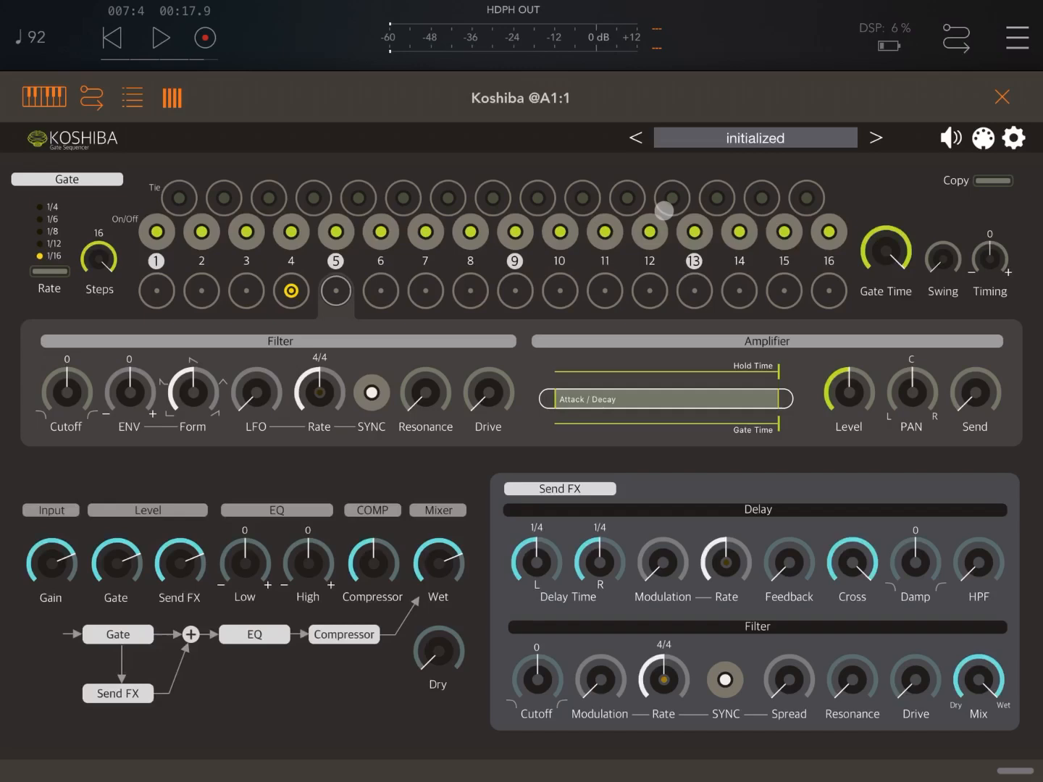
{"action": "left_click", "coordinate": [828, 291]}
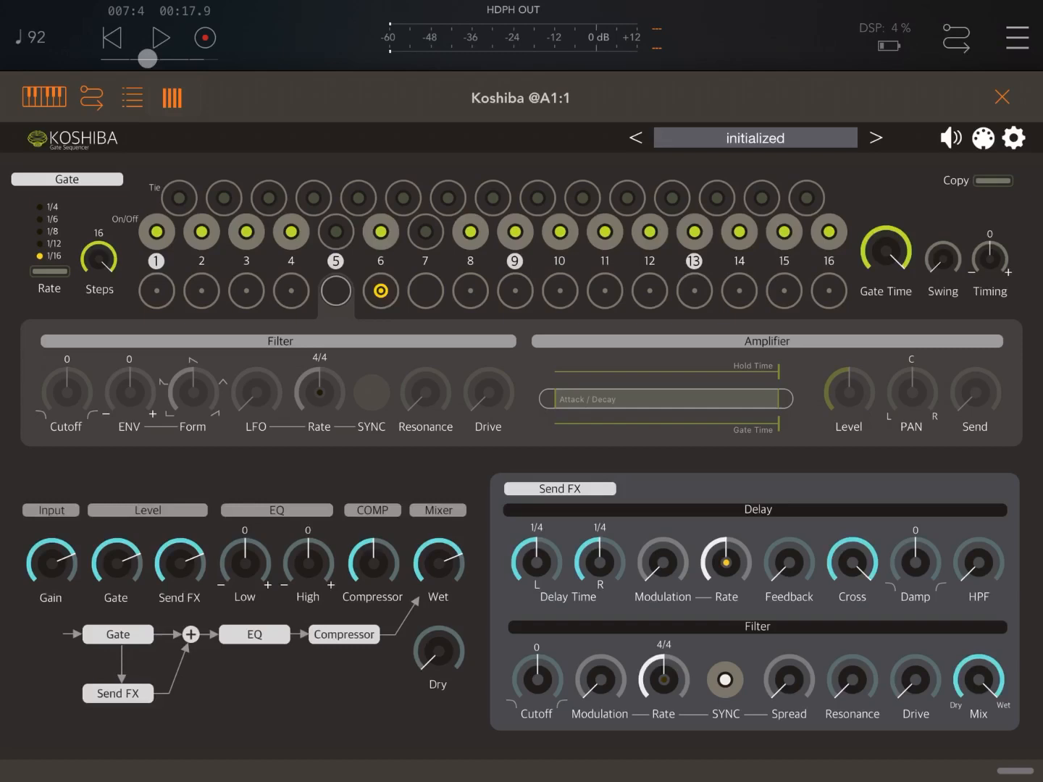
{"action": "left_click", "coordinate": [159, 37]}
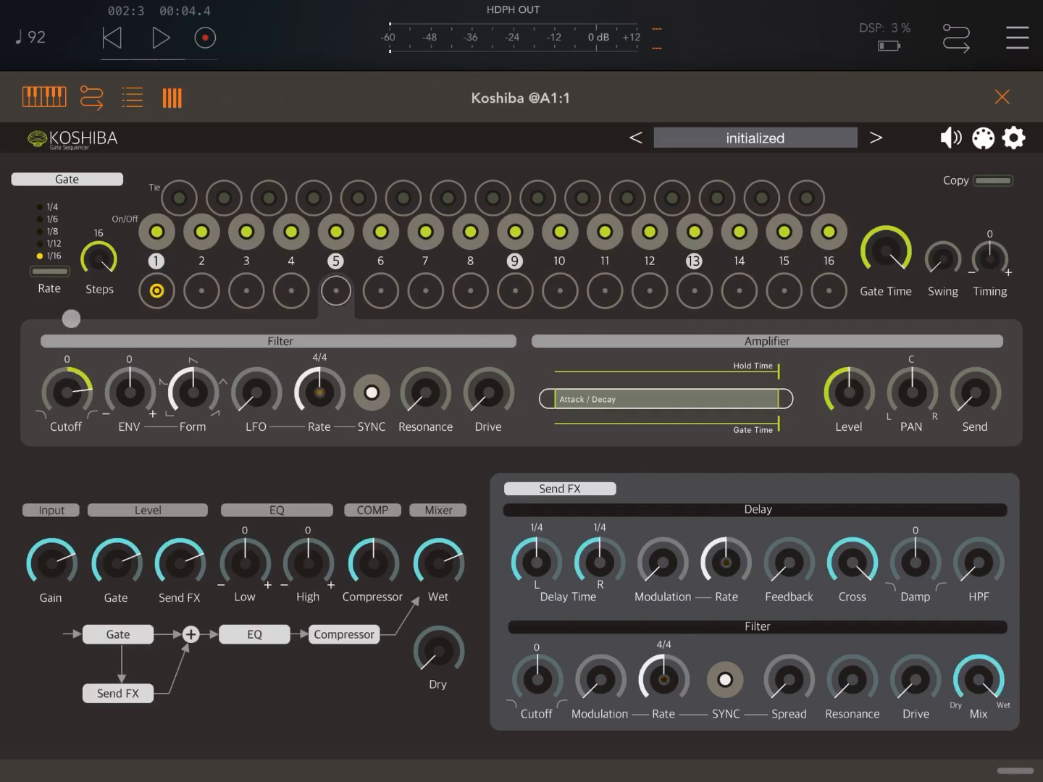
{"action": "left_click", "coordinate": [160, 38]}
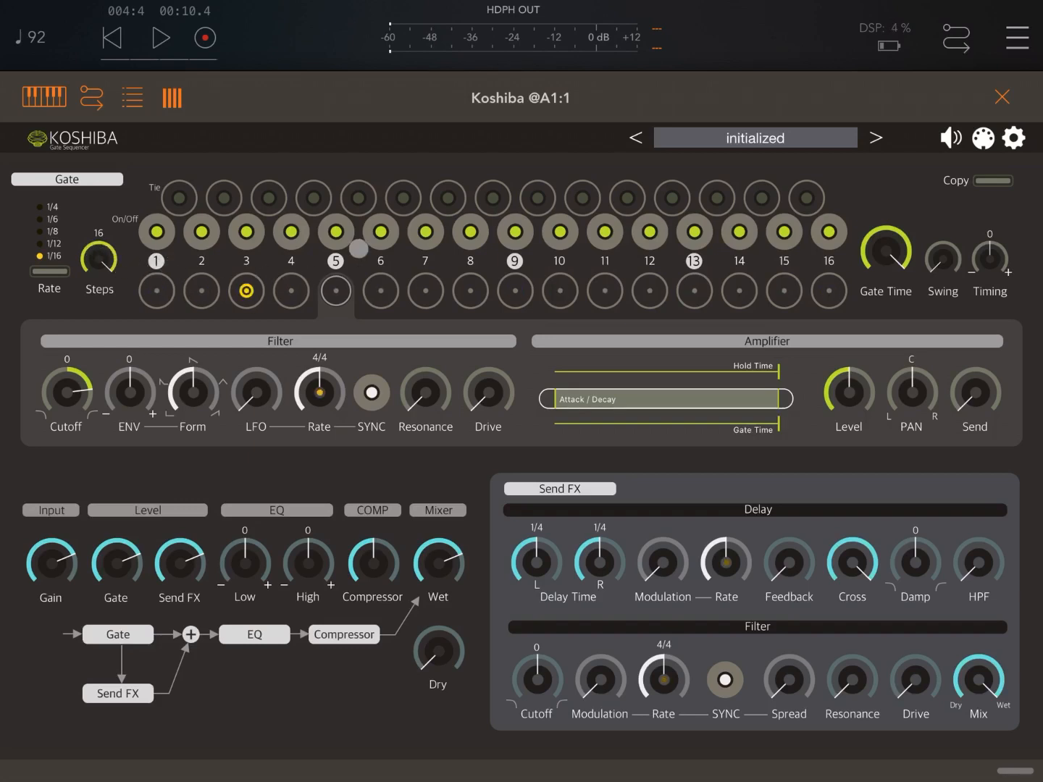
{"action": "left_click", "coordinate": [783, 291]}
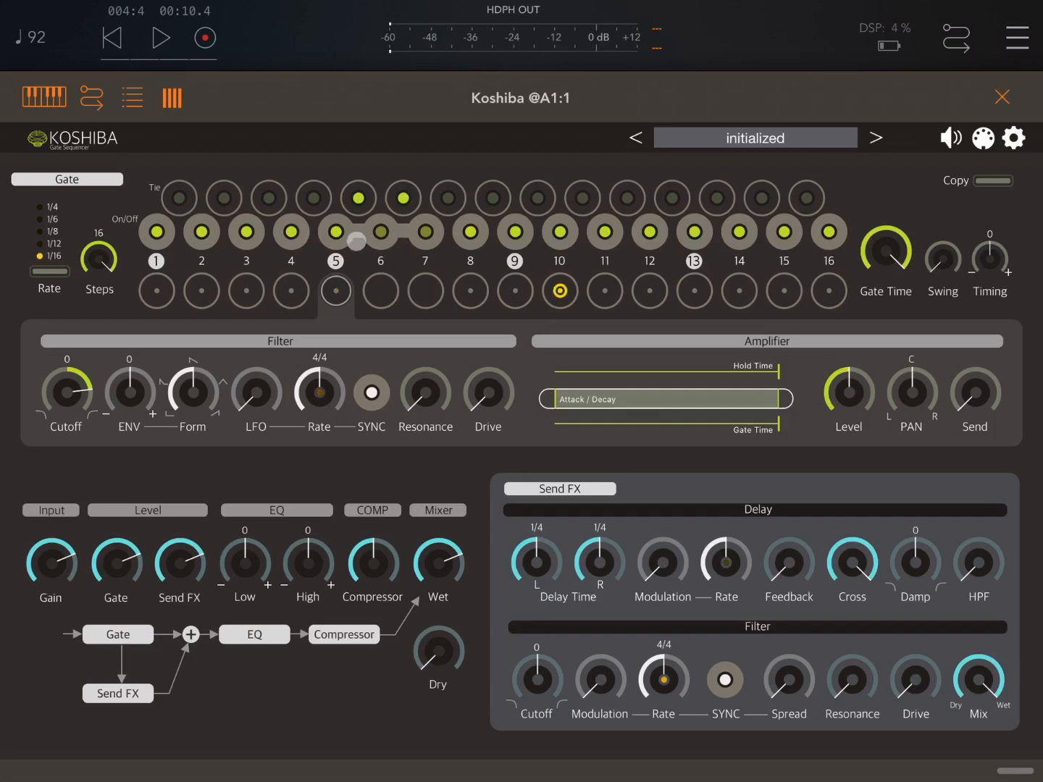
Audition the tied steps 5–7 with the chord file, then select individual steps to review.
{"action": "left_click", "coordinate": [160, 37]}
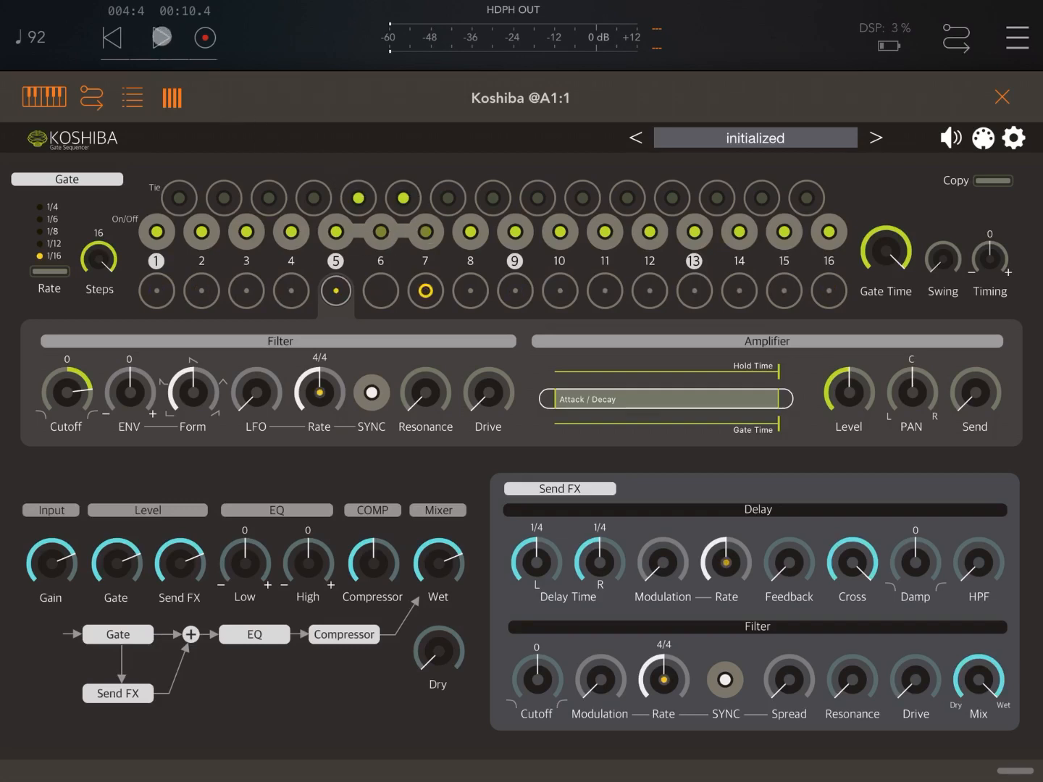
{"action": "left_click", "coordinate": [161, 38]}
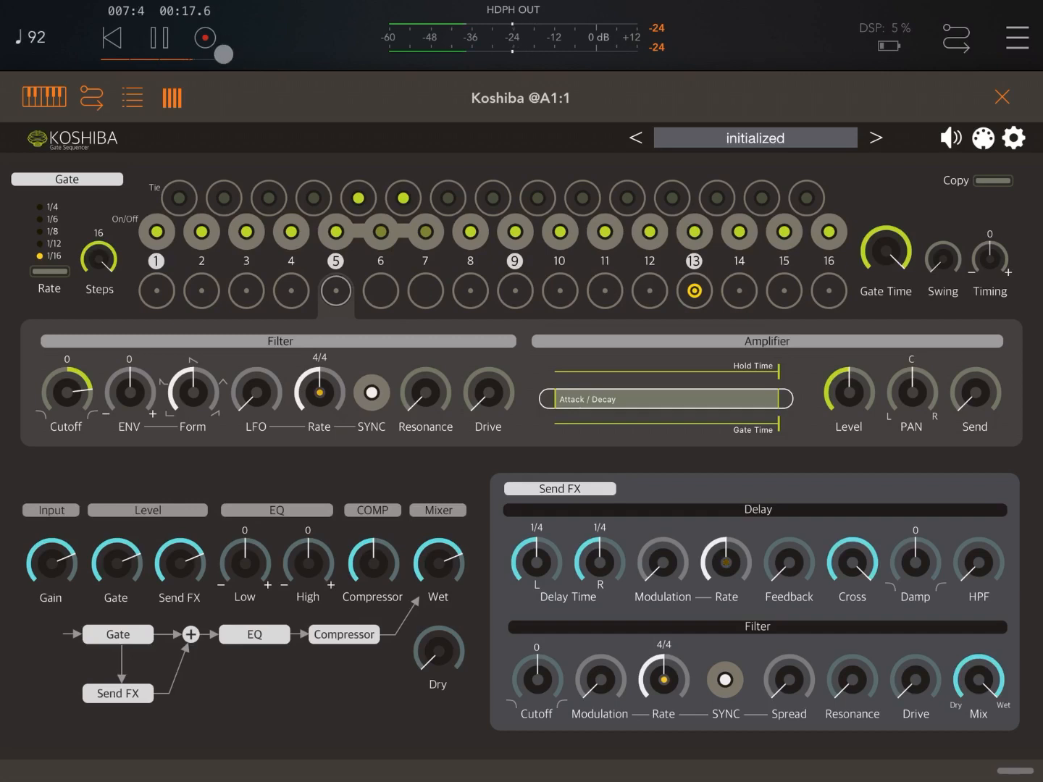
{"action": "left_click", "coordinate": [159, 37]}
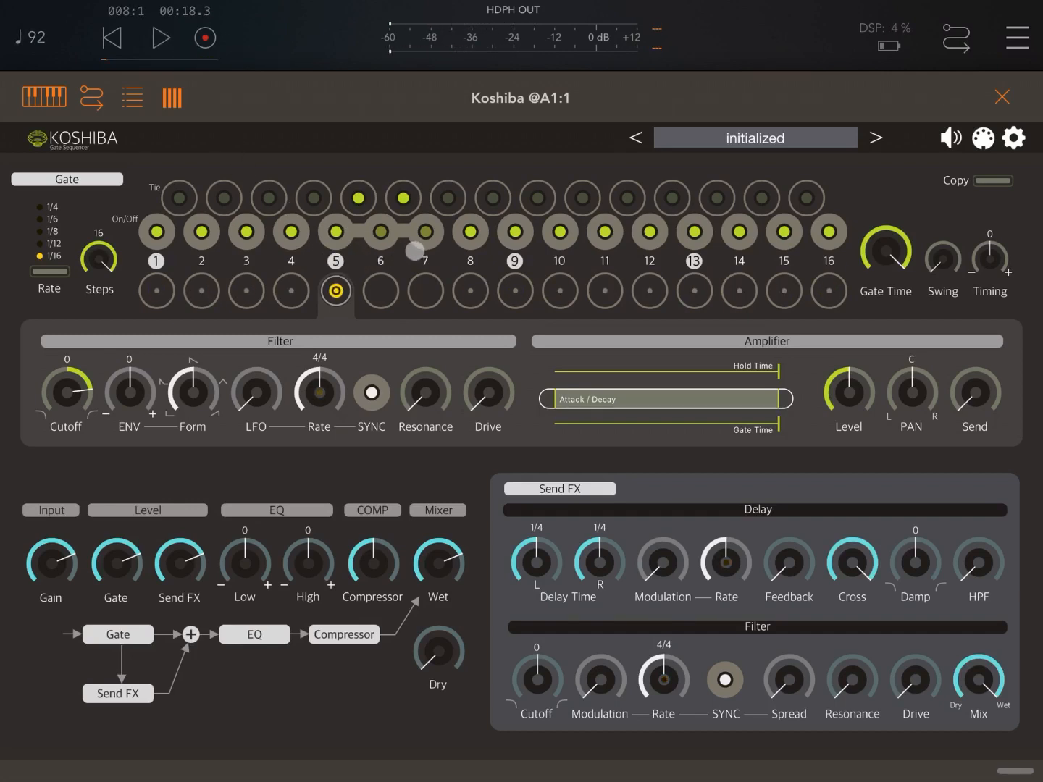
{"action": "left_click", "coordinate": [156, 291]}
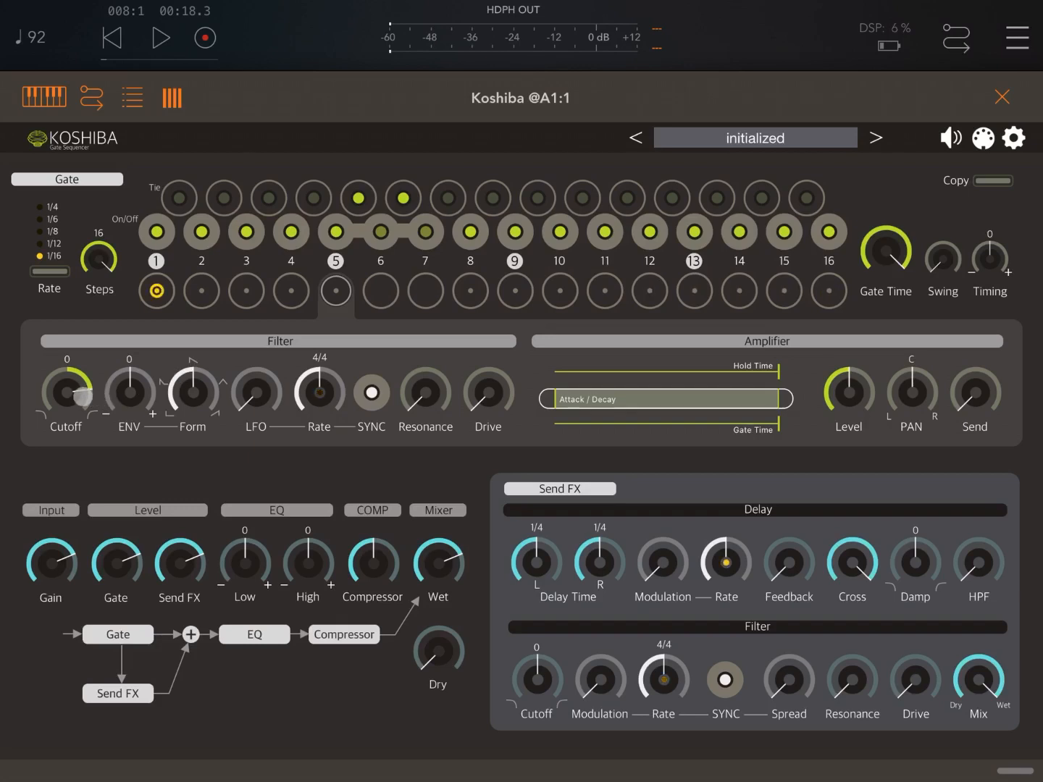
{"action": "left_click", "coordinate": [693, 291]}
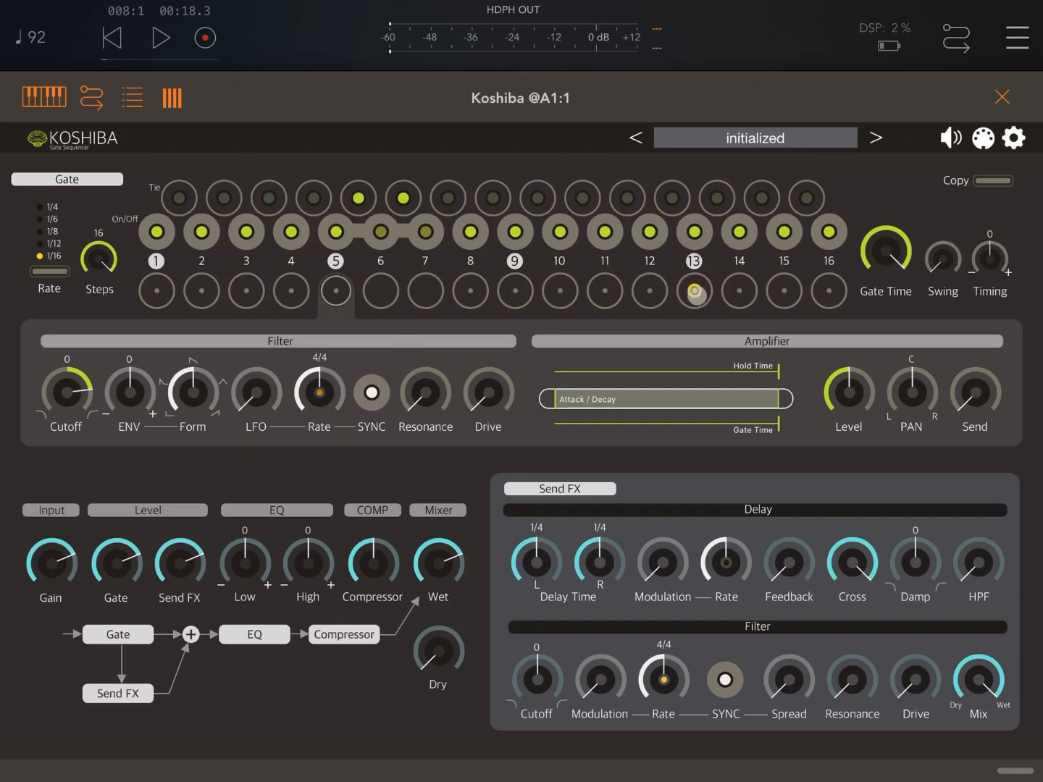
Tie steps 13–15 starting from step 13 and replay the chords to hear both long gates.
{"action": "left_click", "coordinate": [559, 291]}
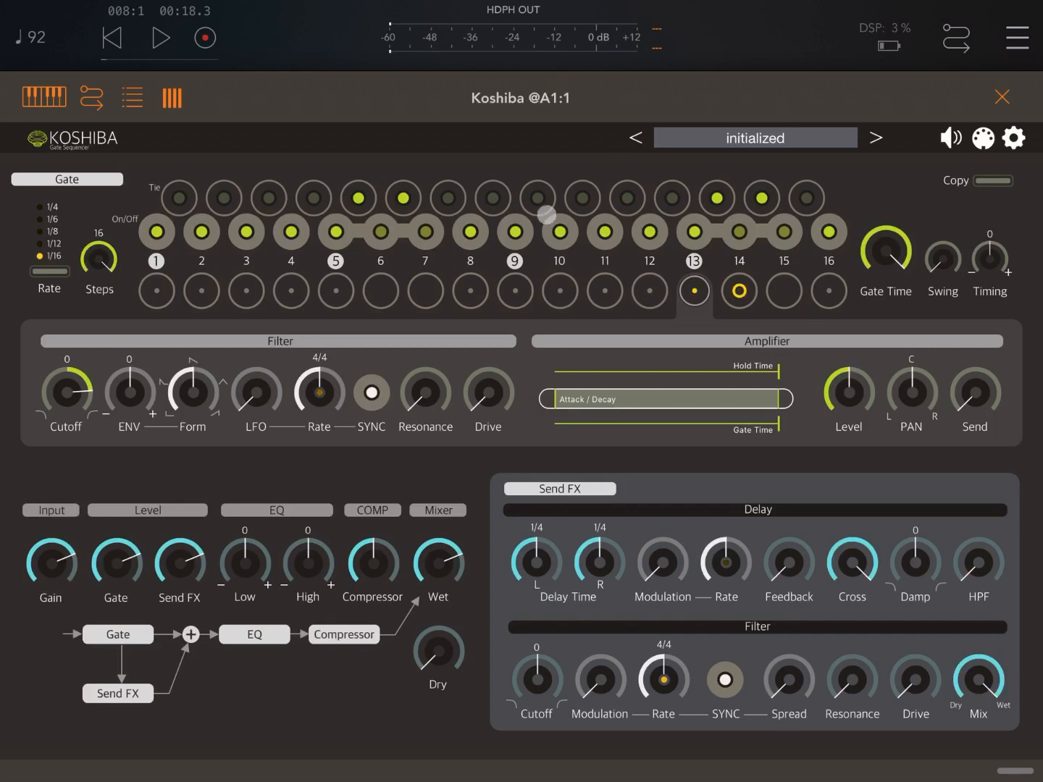
{"action": "left_click", "coordinate": [159, 38]}
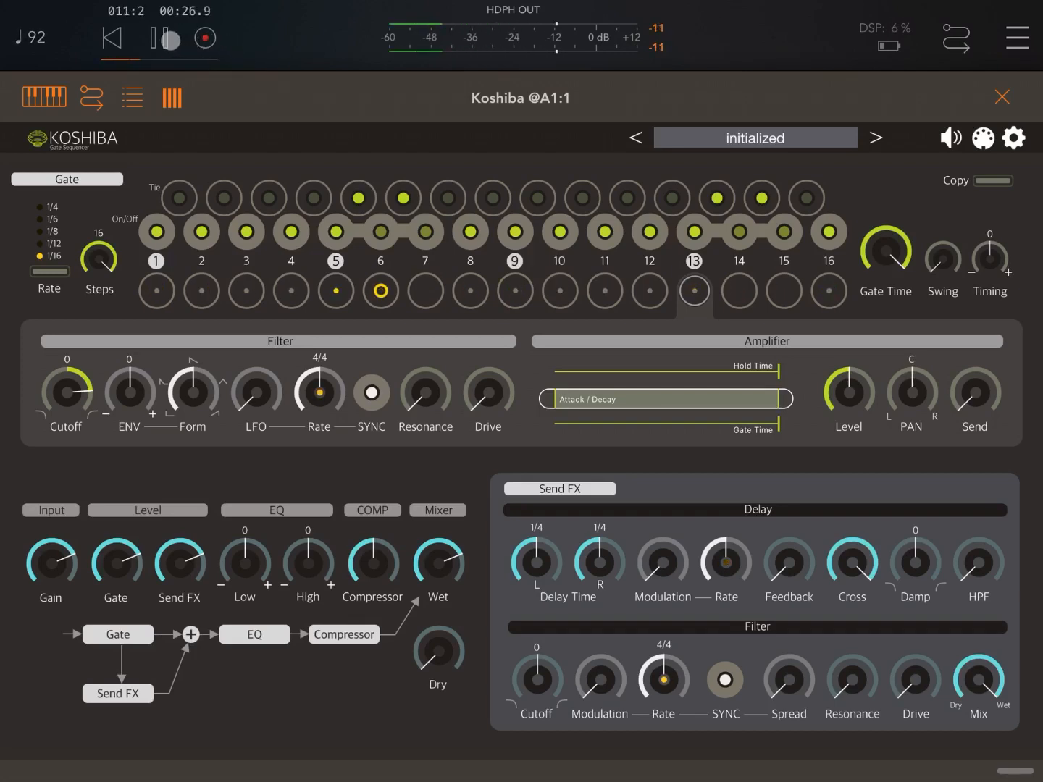
{"action": "left_click", "coordinate": [158, 38]}
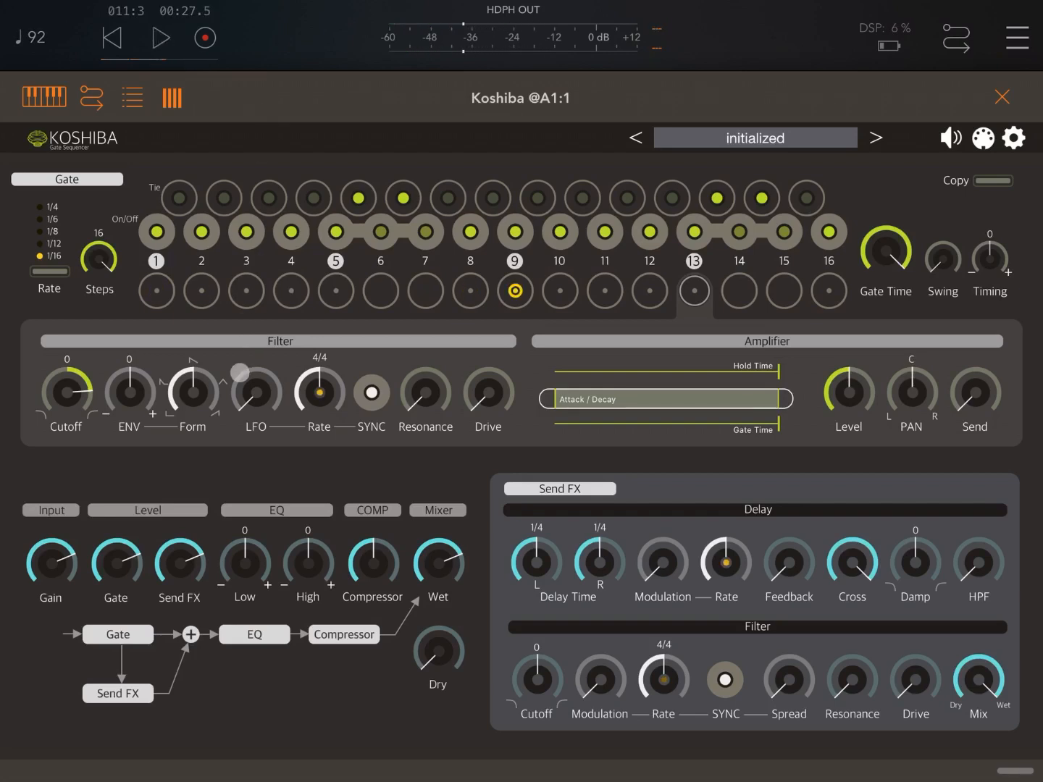
Review individual steps with the amplifier send and delay feedback and damping raised.
{"action": "left_click", "coordinate": [335, 291]}
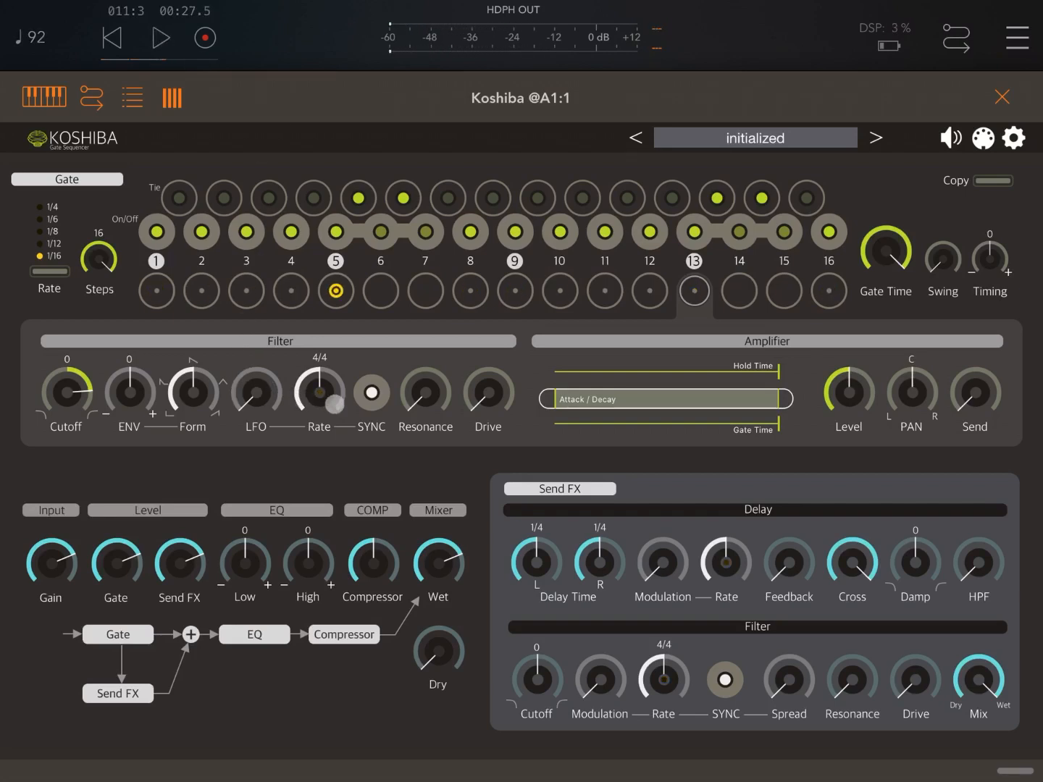
{"action": "left_click", "coordinate": [201, 290]}
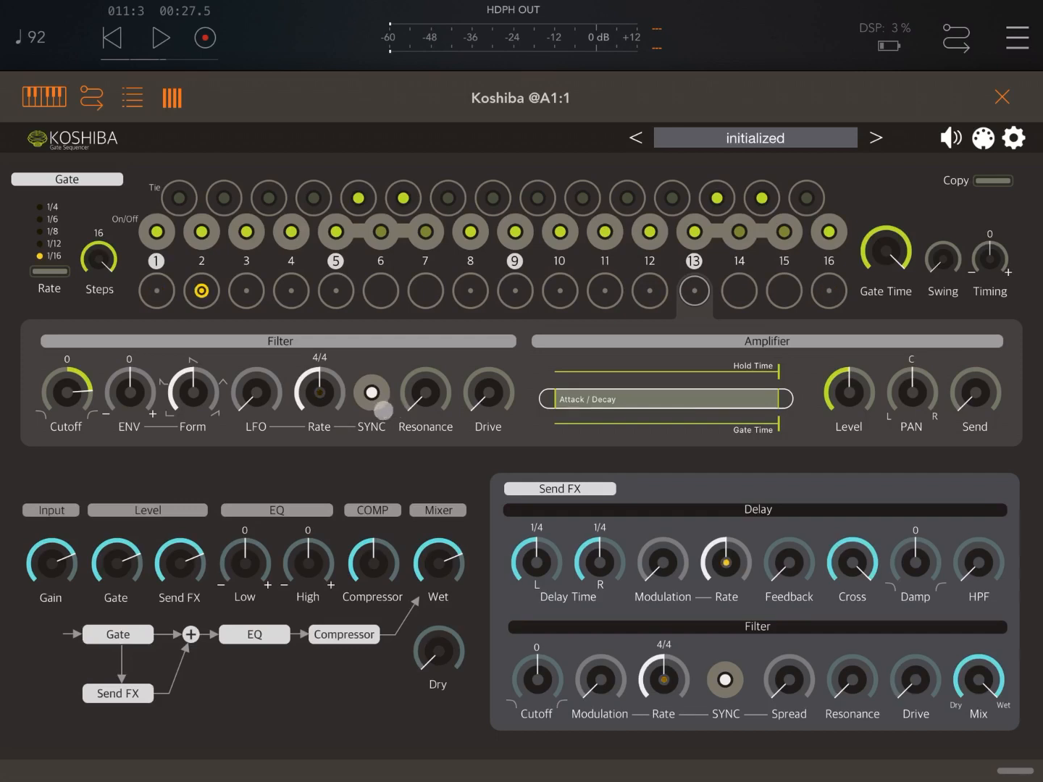
{"action": "left_click", "coordinate": [739, 291]}
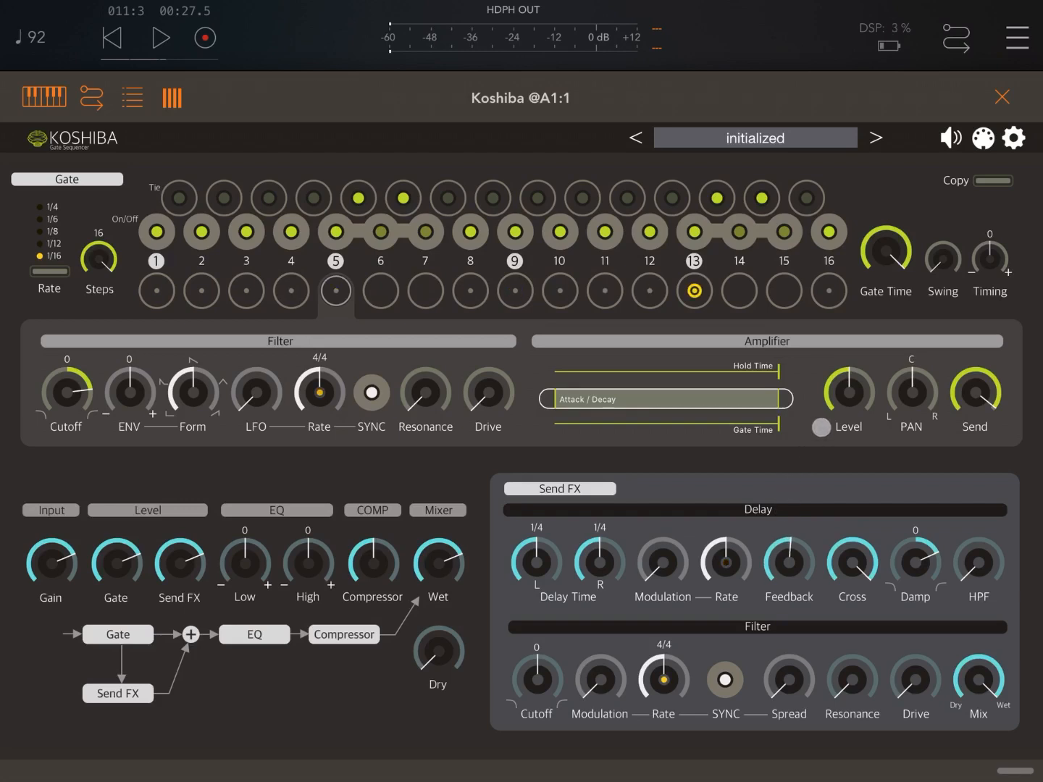
{"action": "left_click", "coordinate": [161, 38]}
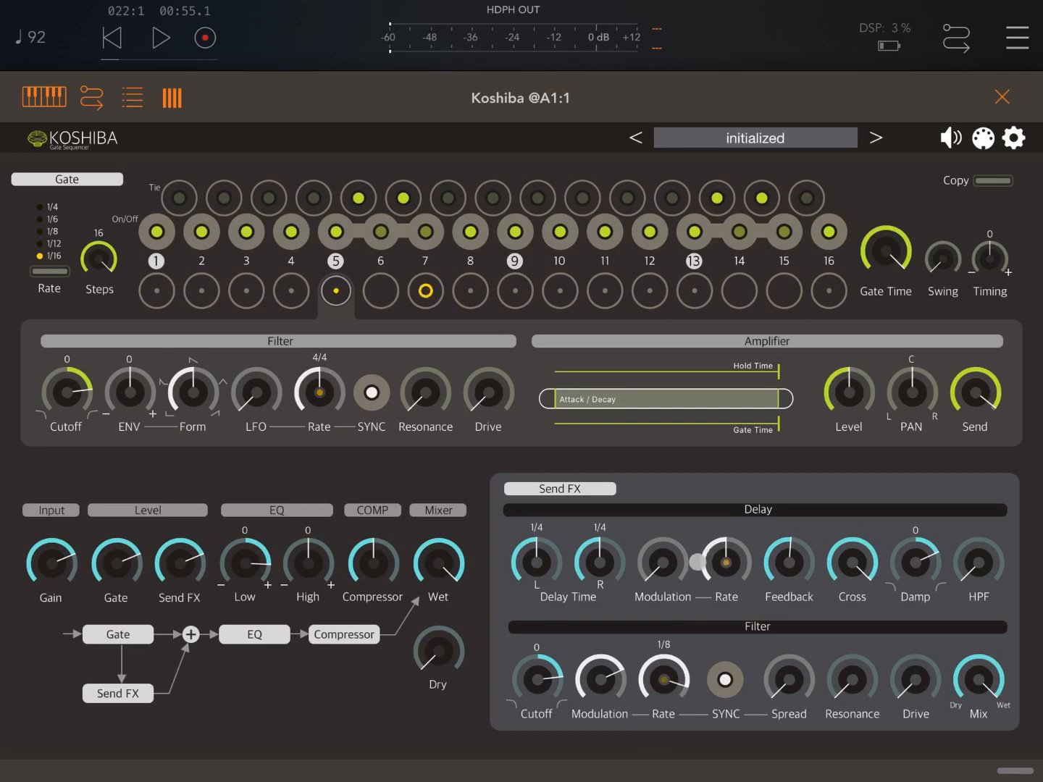
Check individual steps with the Send FX filter rate now at 1/16.
{"action": "left_click", "coordinate": [246, 290]}
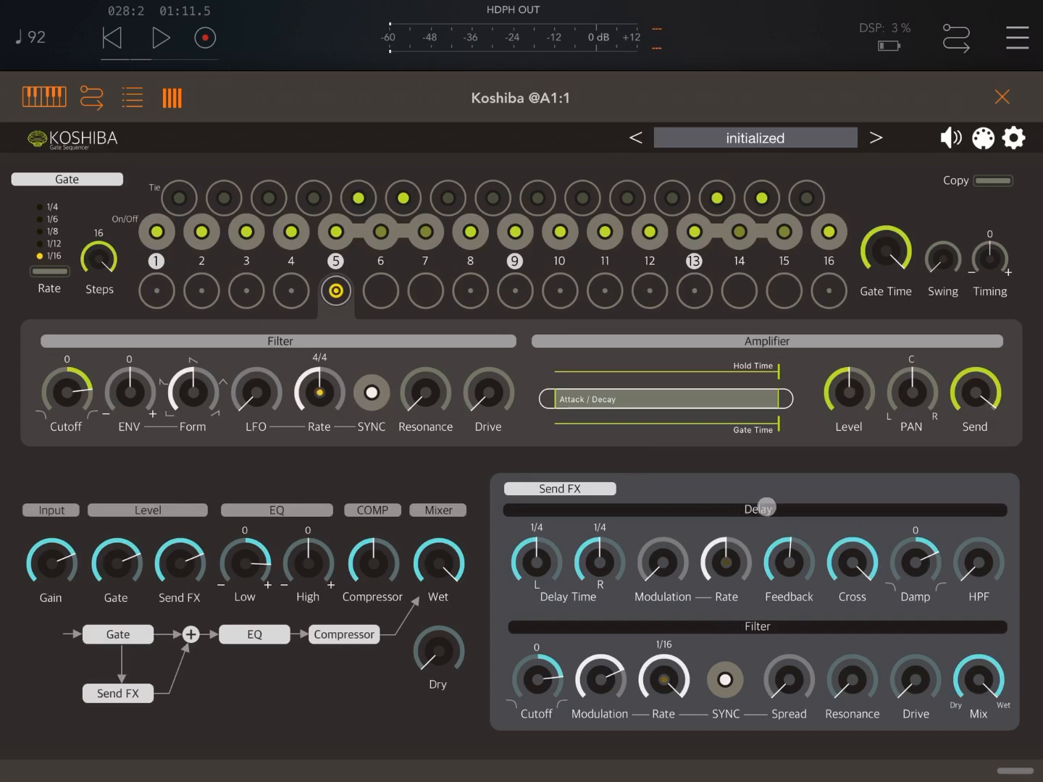
{"action": "left_click", "coordinate": [156, 291]}
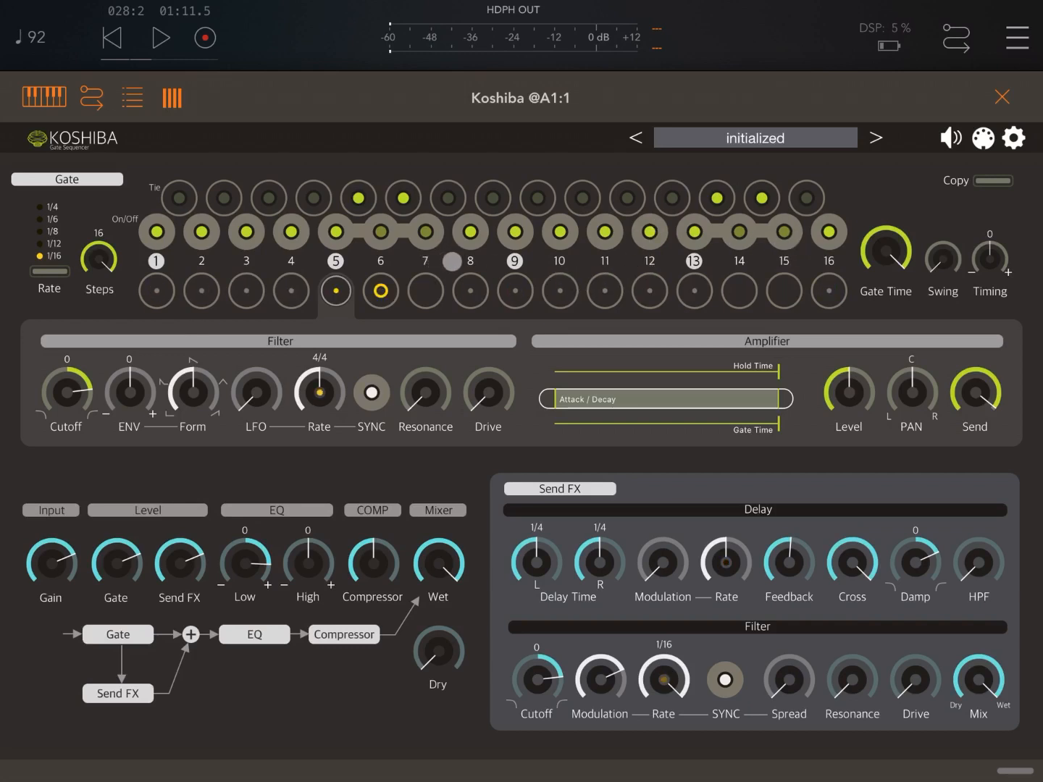
{"action": "left_click", "coordinate": [202, 291]}
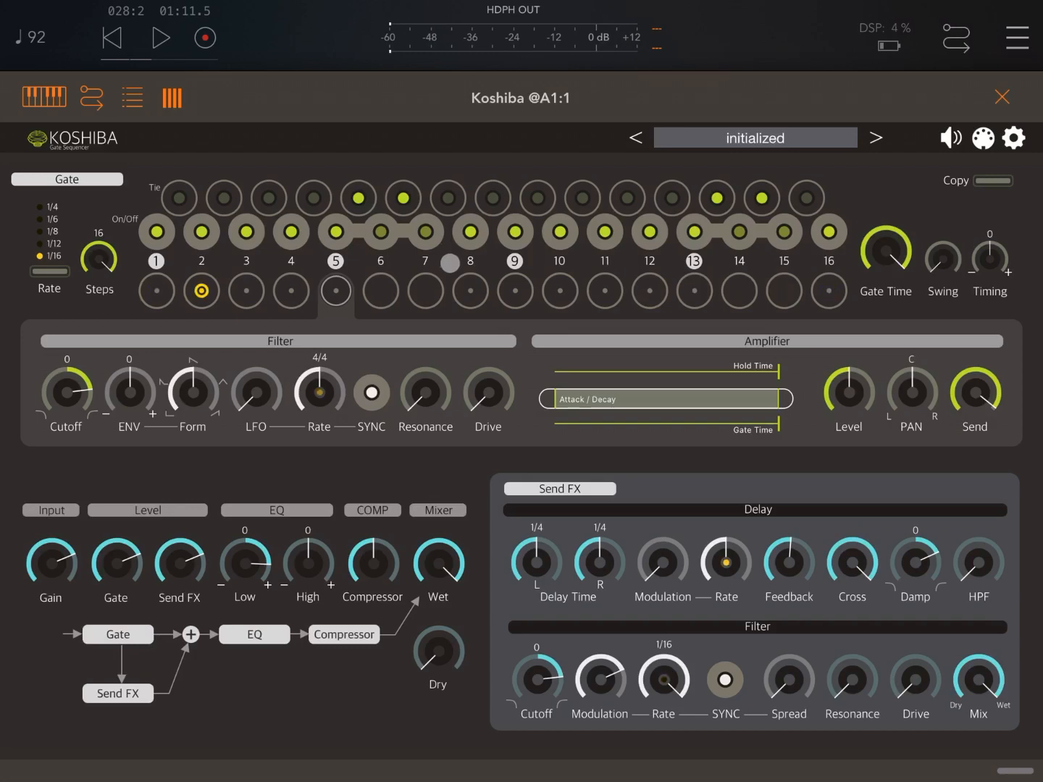
{"action": "left_click", "coordinate": [739, 290]}
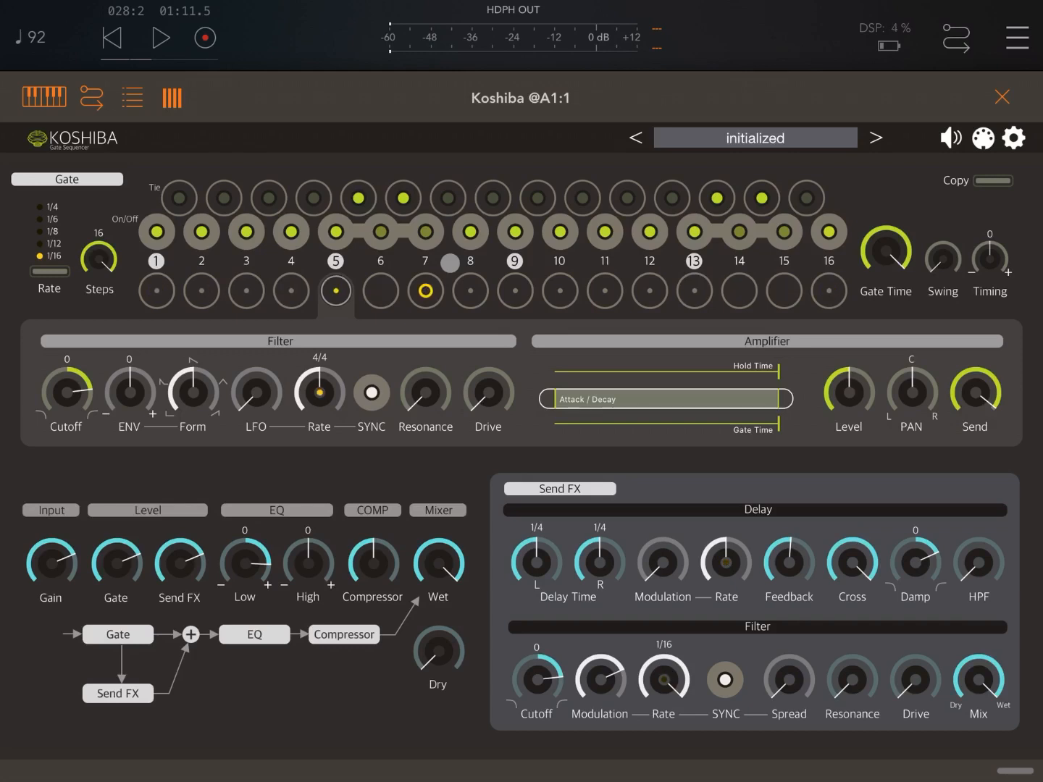
{"action": "left_click", "coordinate": [246, 290]}
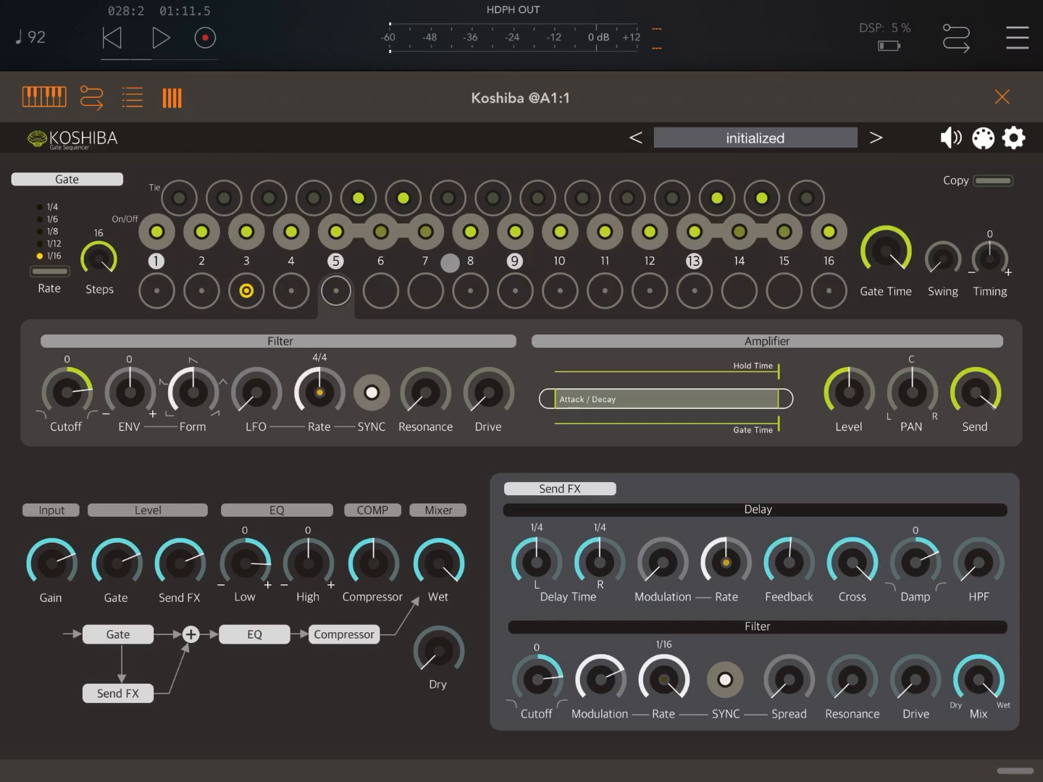
{"action": "left_click", "coordinate": [783, 292]}
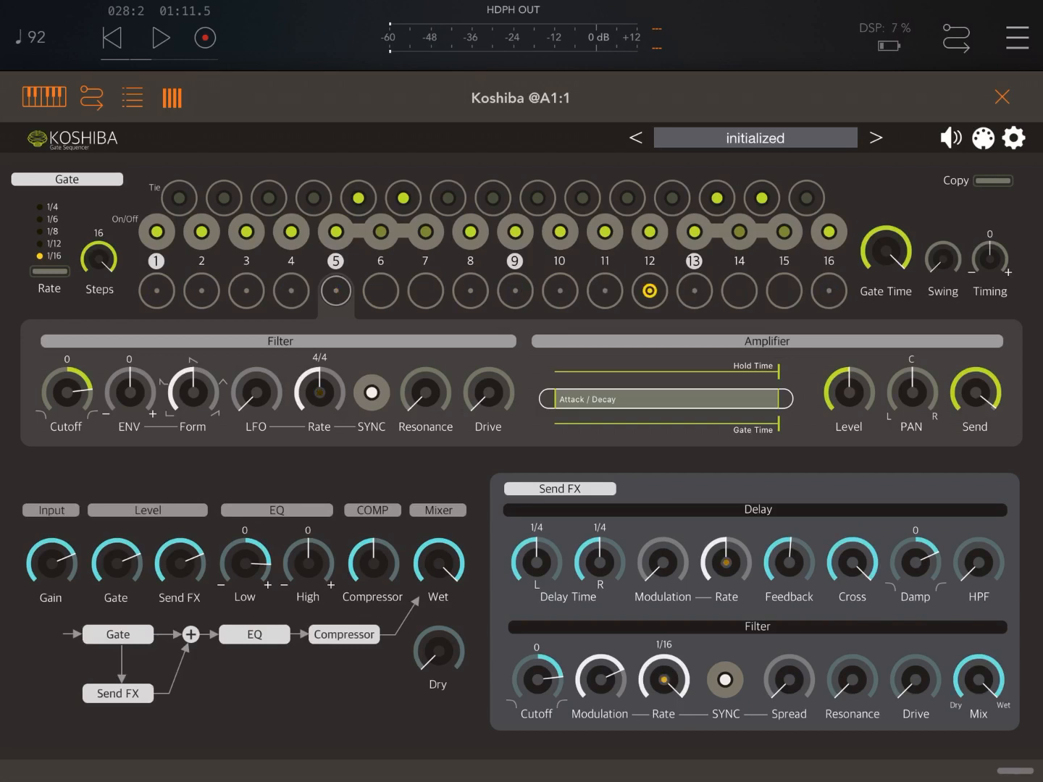
{"action": "left_click", "coordinate": [469, 291]}
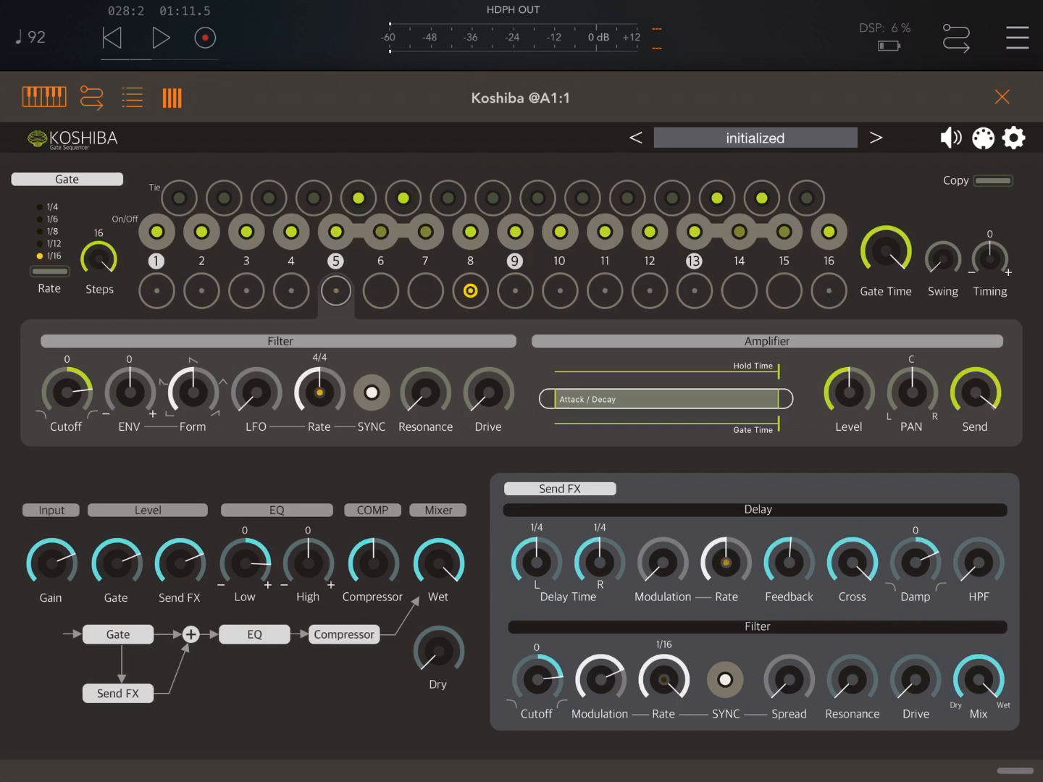